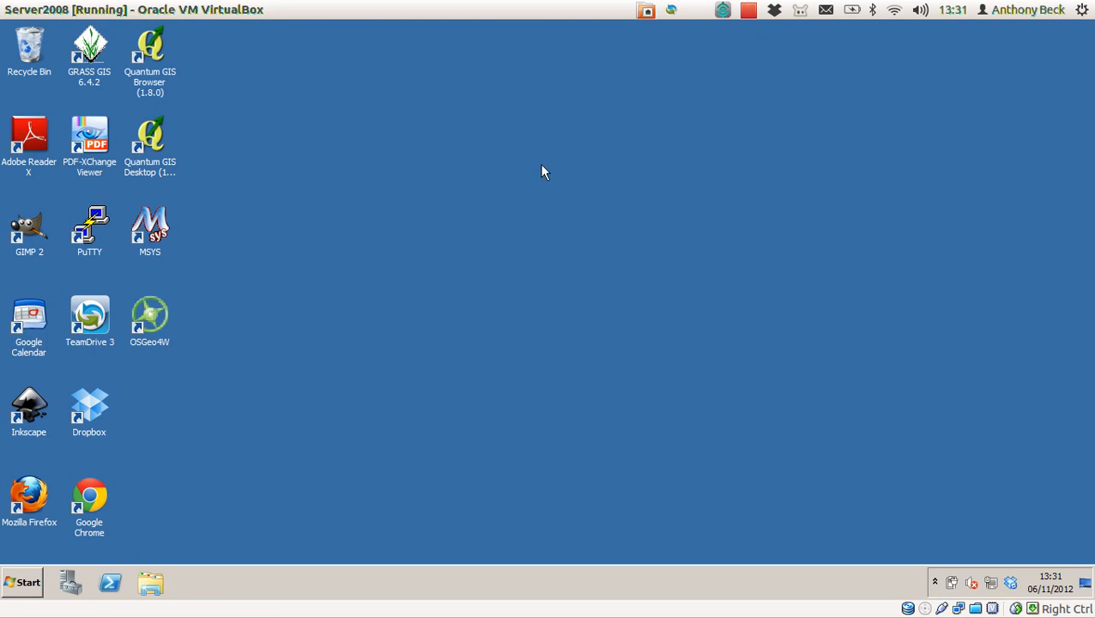
{"action": "mouse_move", "coordinate": [315, 298]}
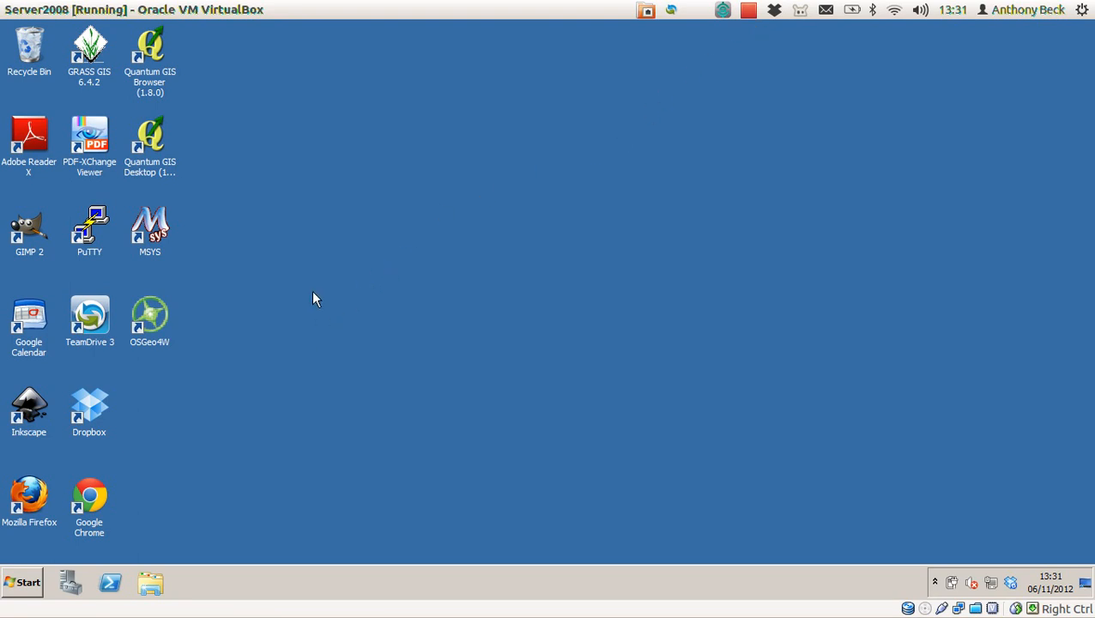
{"action": "mouse_move", "coordinate": [16, 604]}
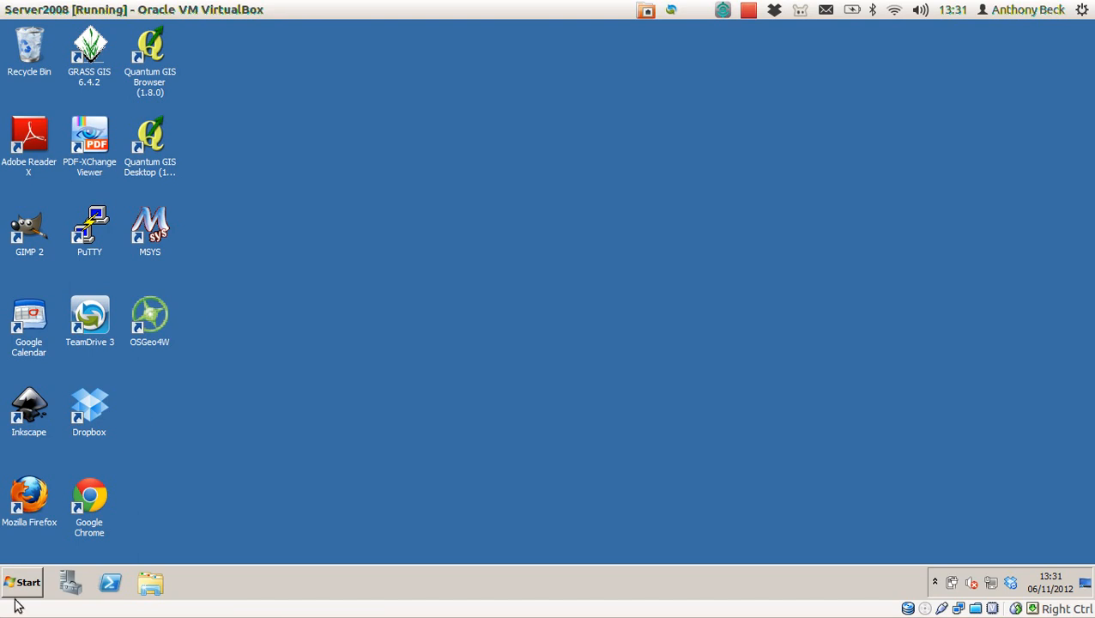
Step: Launch Quantum GIS Desktop from its desktop shortcut
{"action": "double_click", "coordinate": [152, 137]}
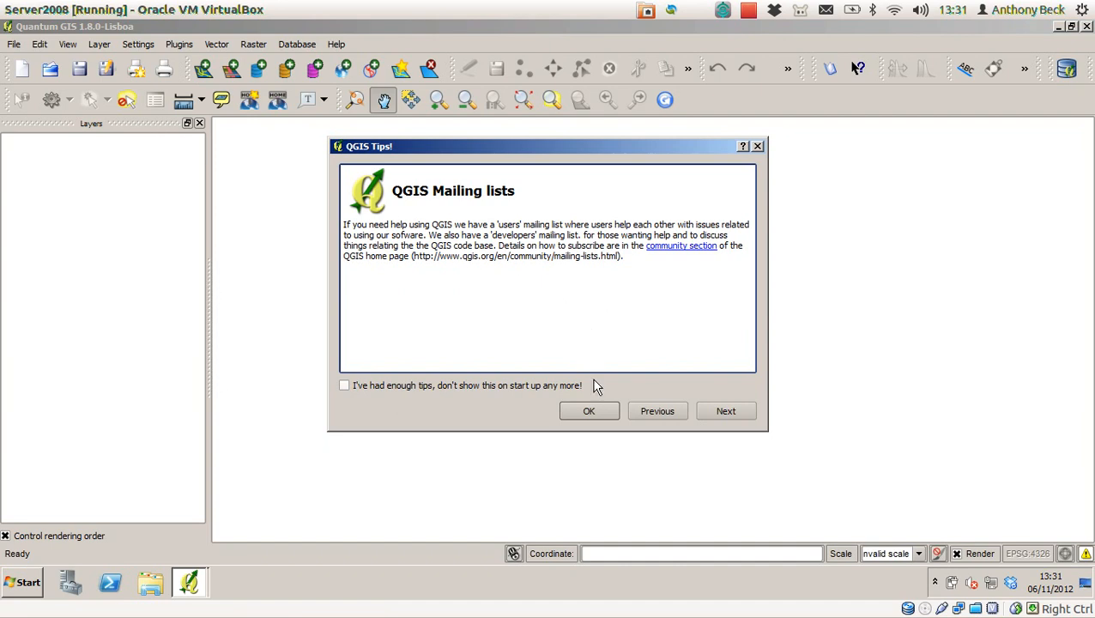
Step: Dismiss the QGIS Tips dialog and start Fetch Python Plugins from the Plugins menu
{"action": "left_click", "coordinate": [589, 410]}
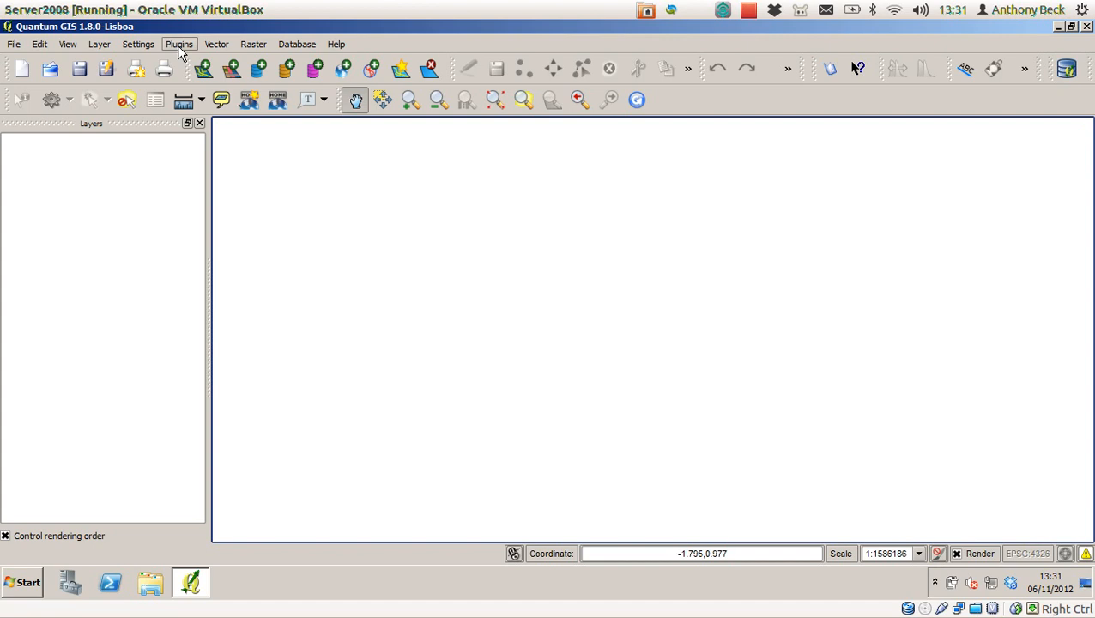
{"action": "left_click", "coordinate": [178, 45]}
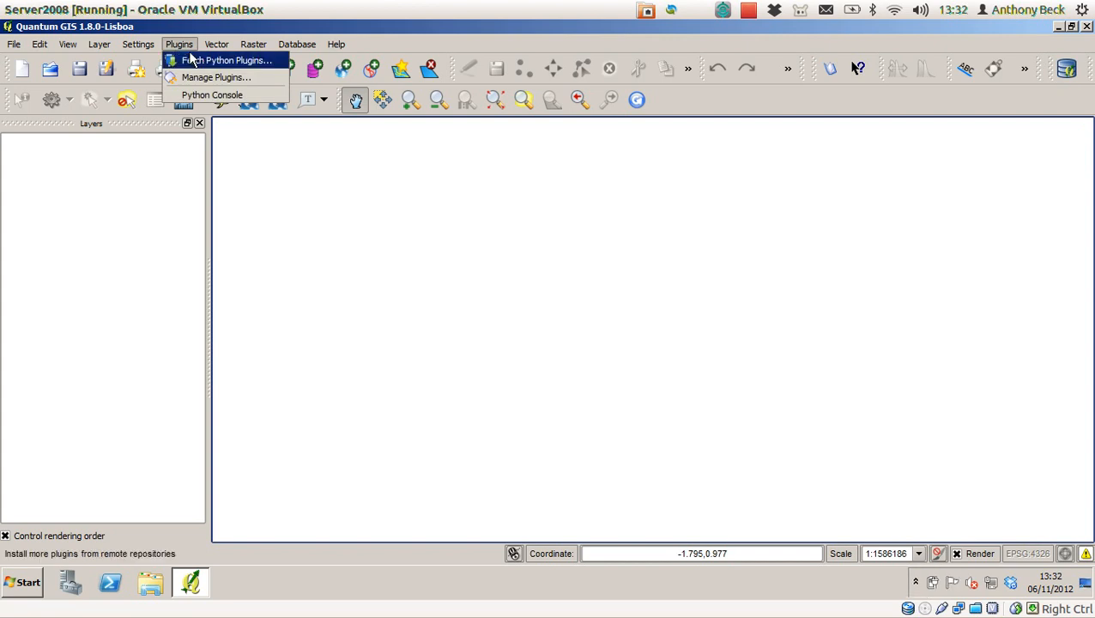
{"action": "left_click", "coordinate": [227, 58]}
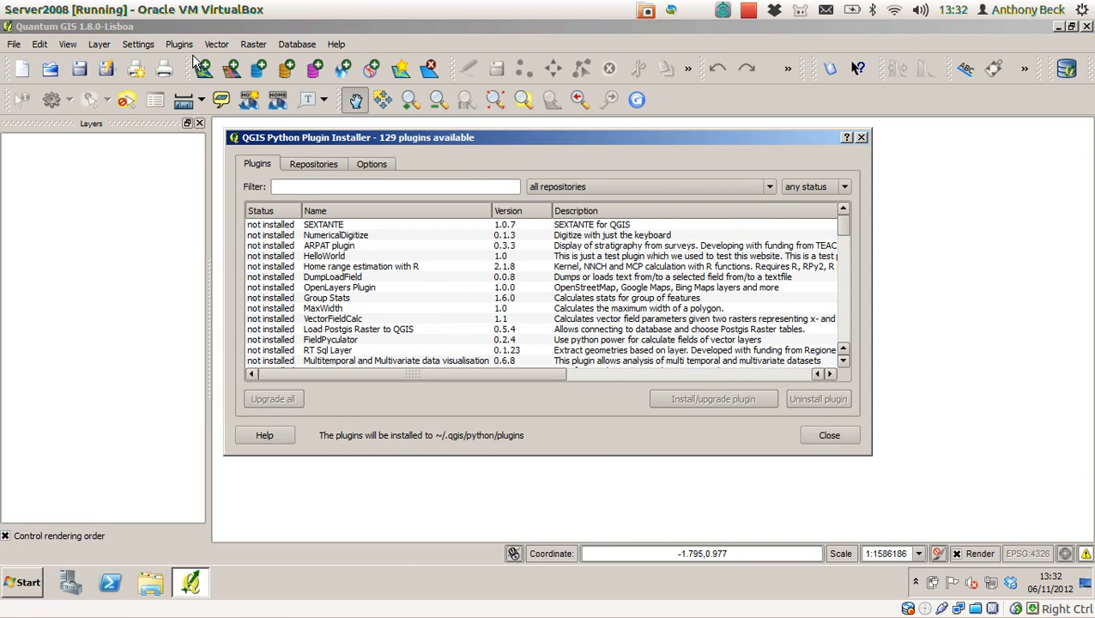
{"action": "mouse_move", "coordinate": [251, 140]}
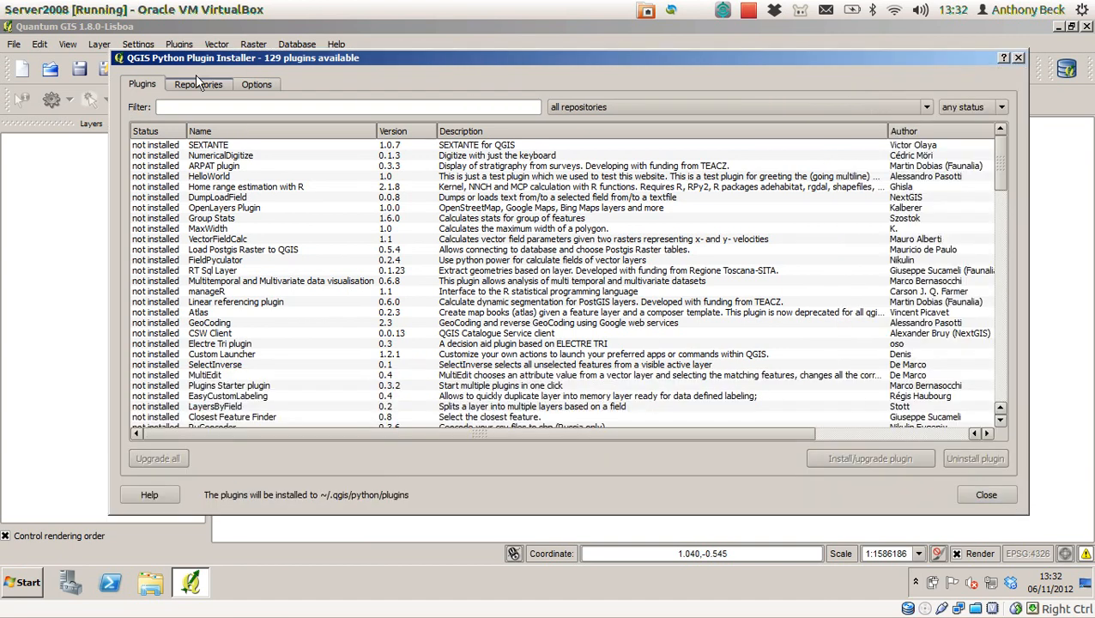
{"action": "mouse_move", "coordinate": [992, 151]}
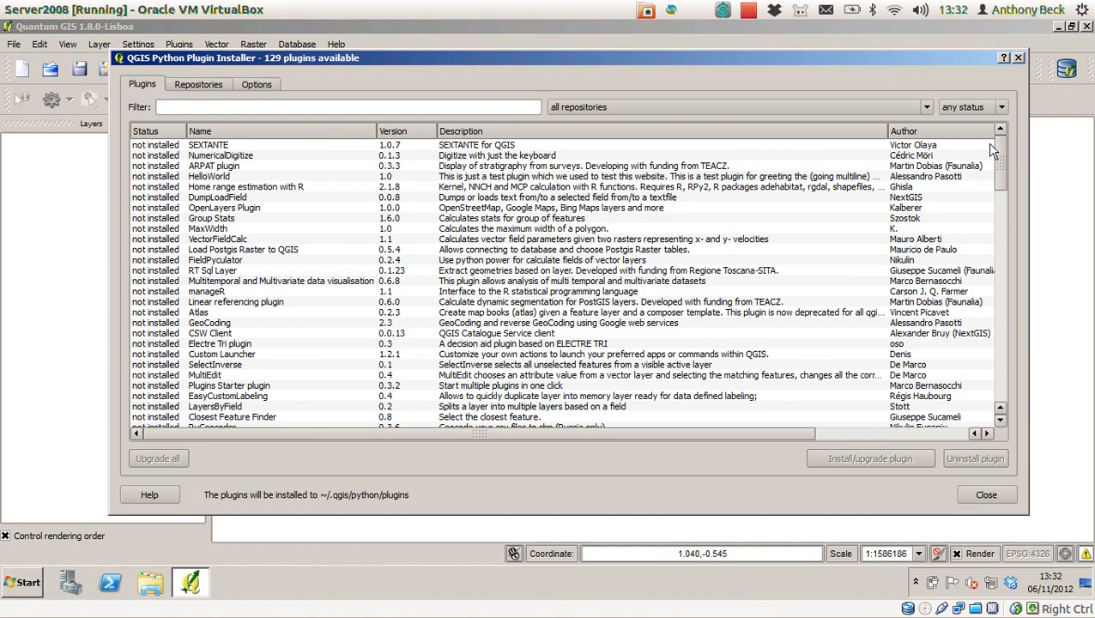
{"action": "scroll", "scroll_direction": "down", "scroll_amount": 3}
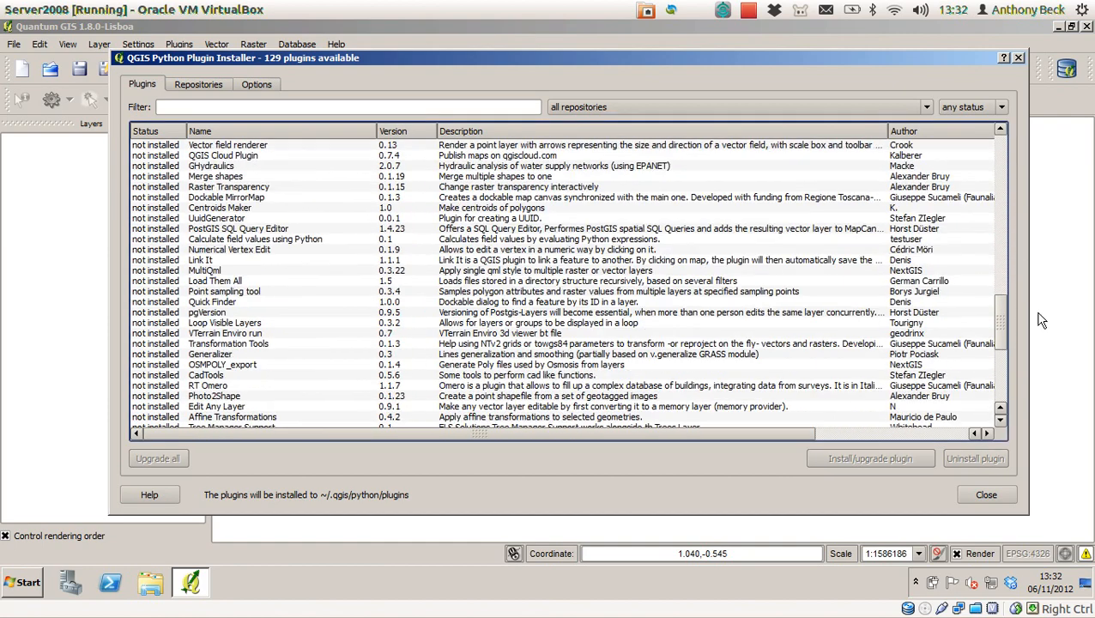
{"action": "scroll", "scroll_direction": "down", "scroll_amount": 3}
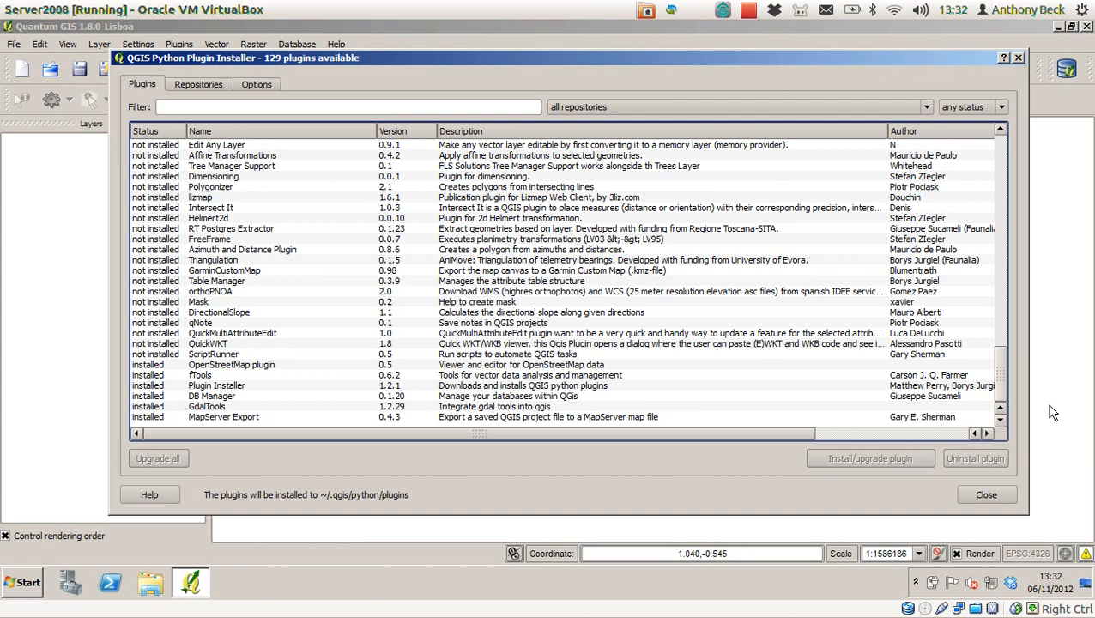
{"action": "mouse_move", "coordinate": [1050, 381]}
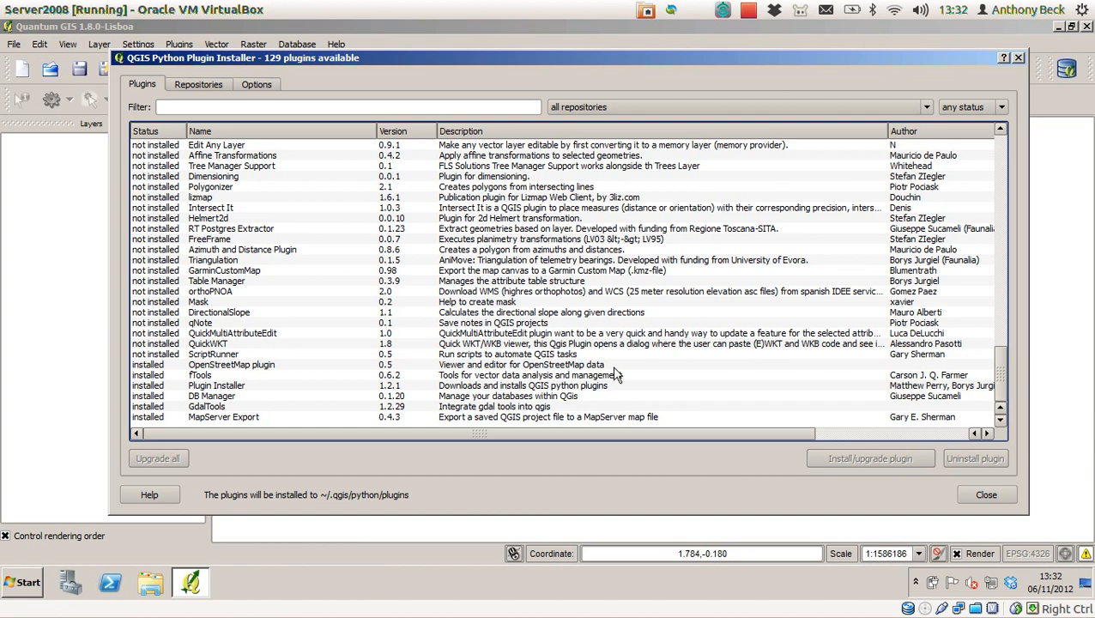
{"action": "mouse_move", "coordinate": [155, 377]}
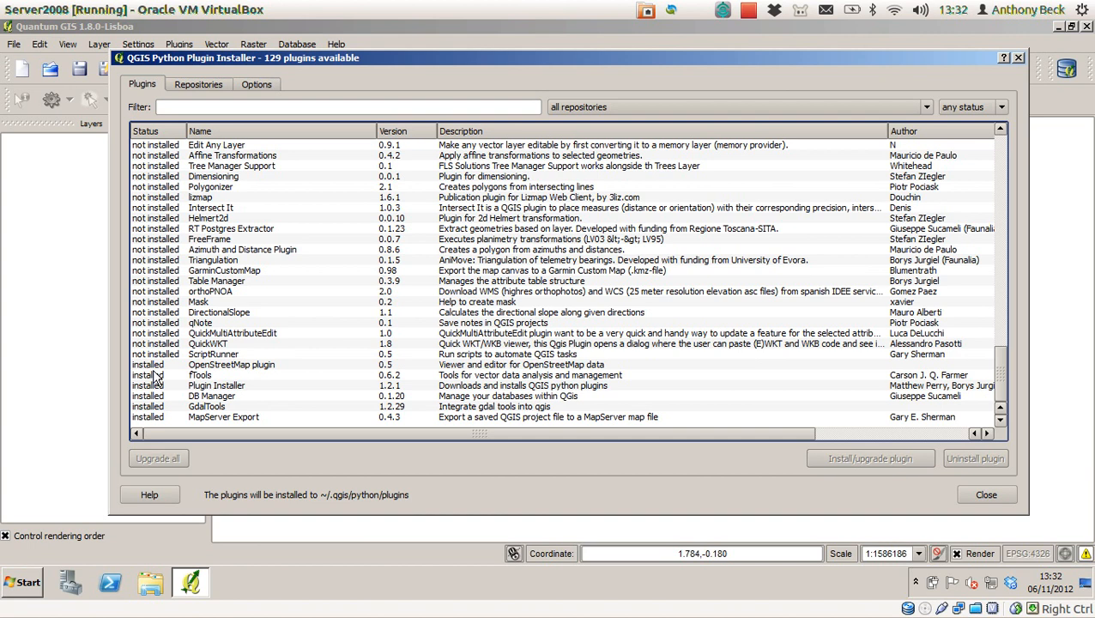
{"action": "mouse_move", "coordinate": [182, 408]}
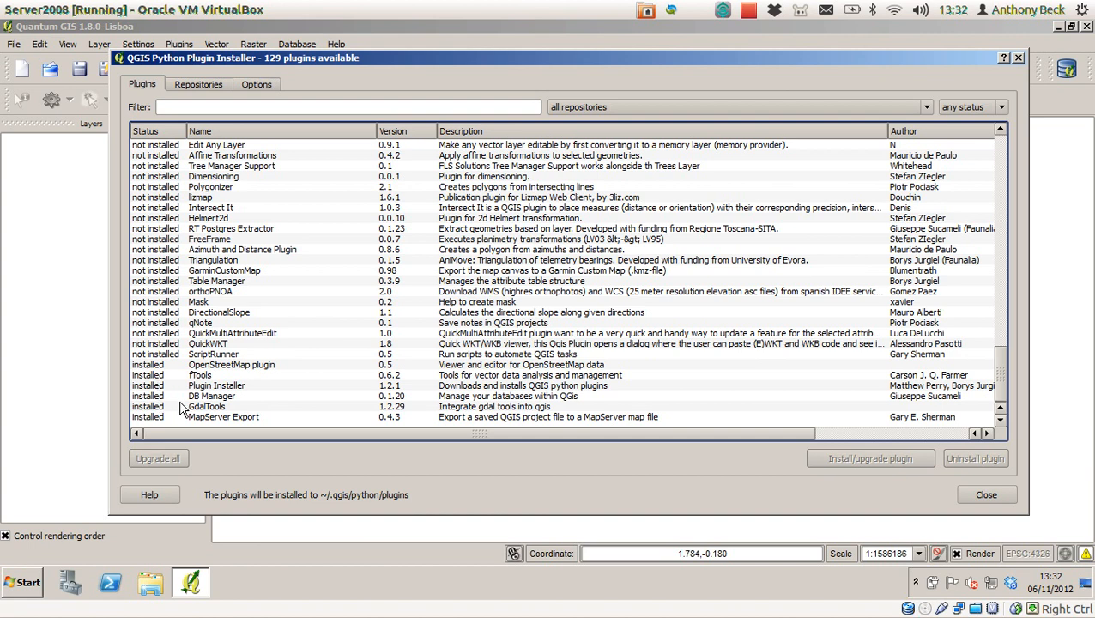
{"action": "mouse_move", "coordinate": [256, 376]}
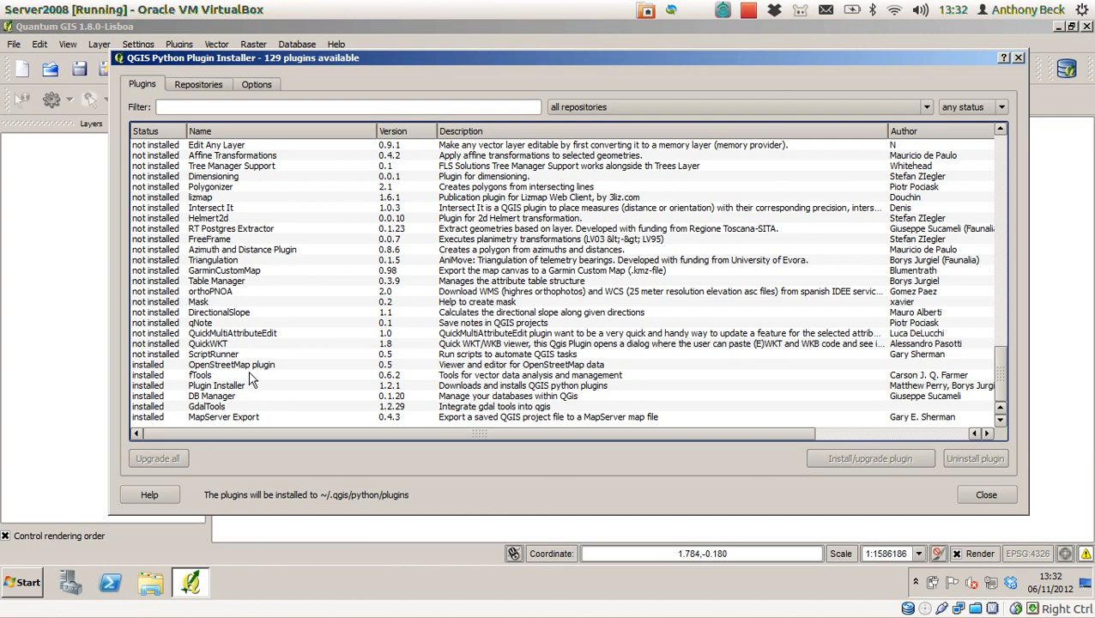
{"action": "mouse_move", "coordinate": [250, 401]}
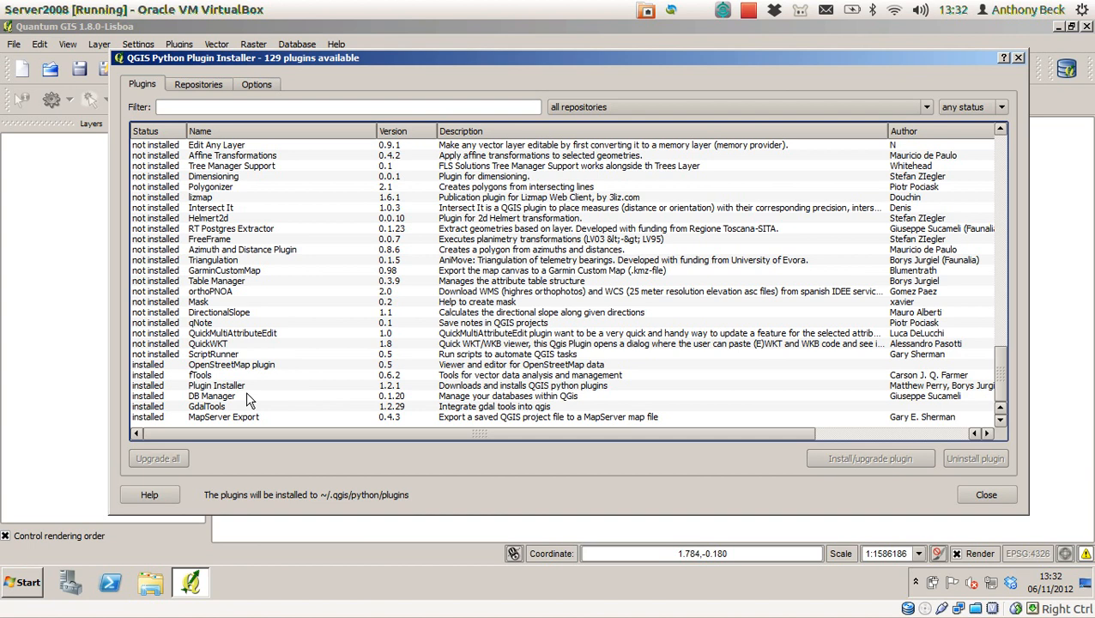
{"action": "mouse_move", "coordinate": [268, 353]}
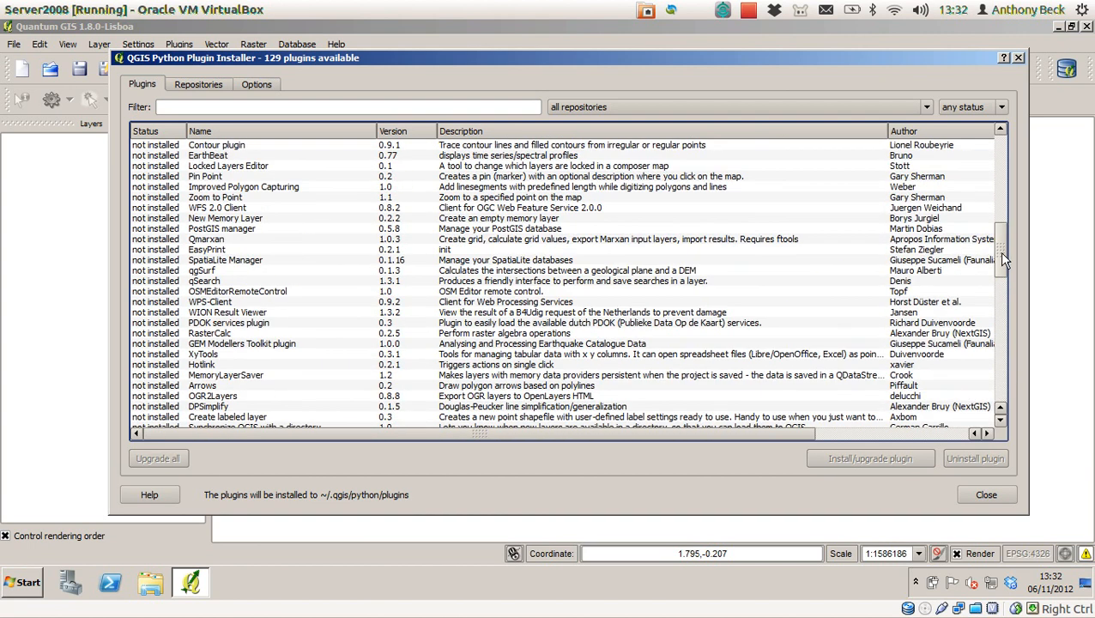
{"action": "scroll", "scroll_direction": "up", "scroll_amount": 3}
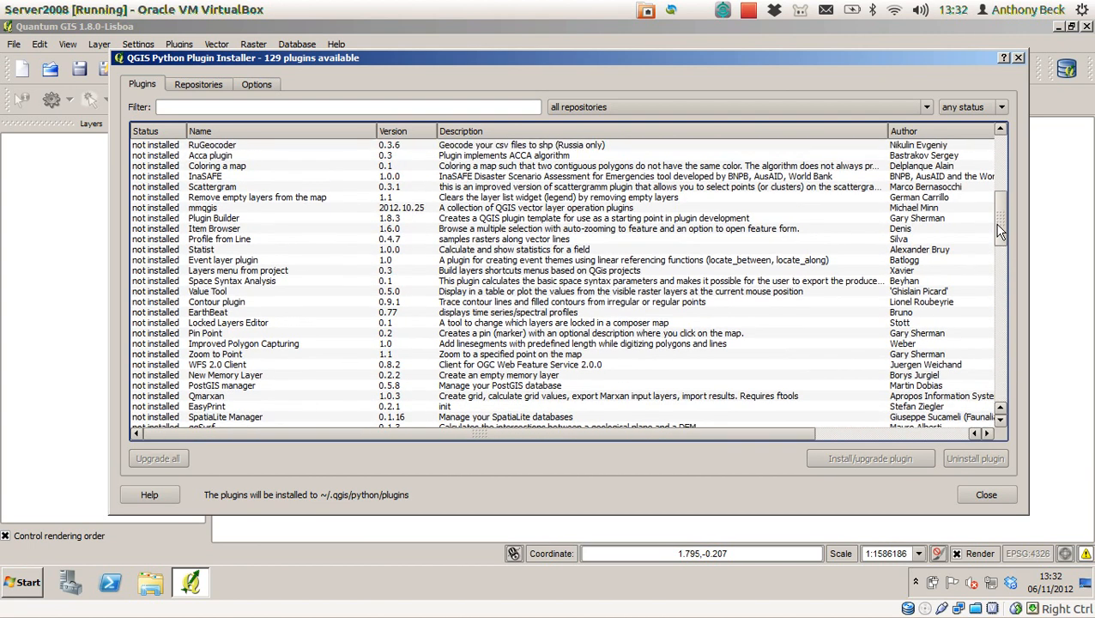
{"action": "scroll", "scroll_direction": "down", "scroll_amount": 3}
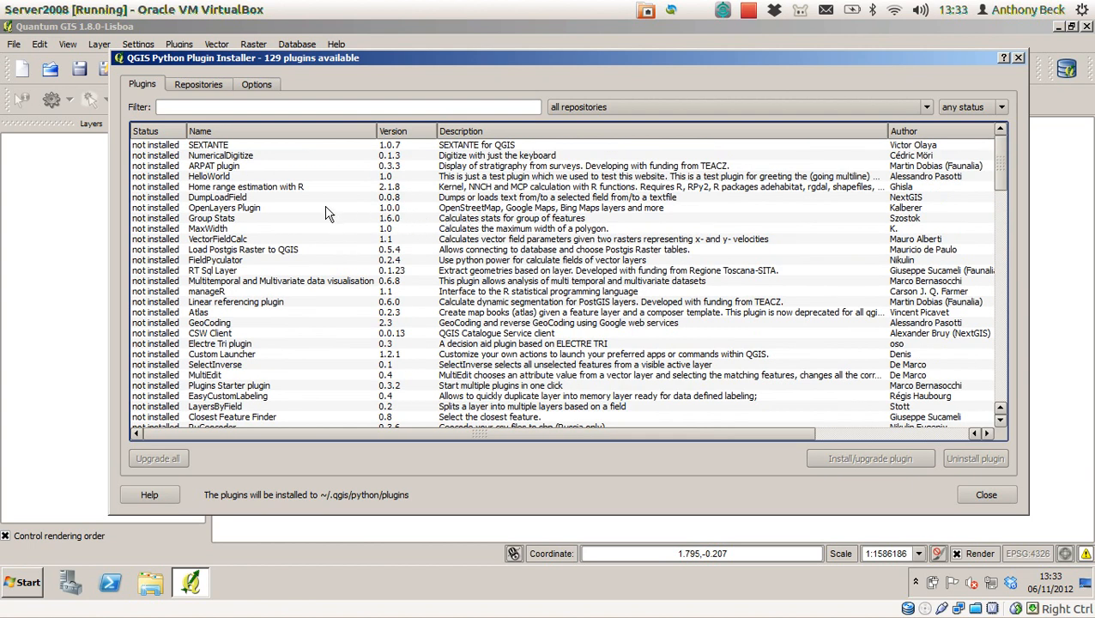
{"action": "mouse_move", "coordinate": [299, 210]}
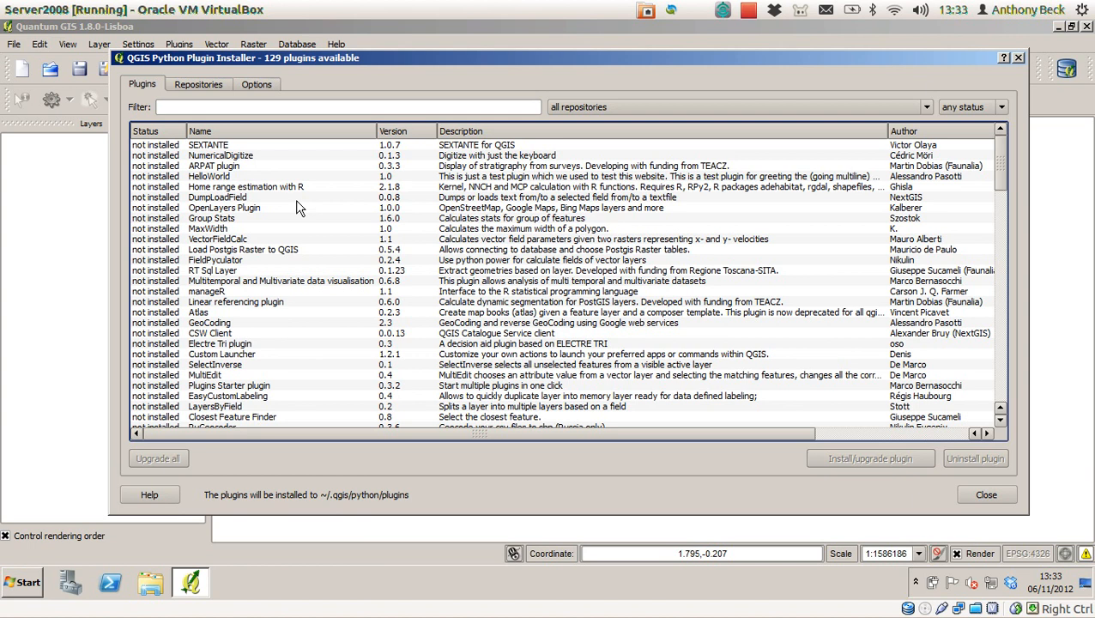
{"action": "mouse_move", "coordinate": [663, 356]}
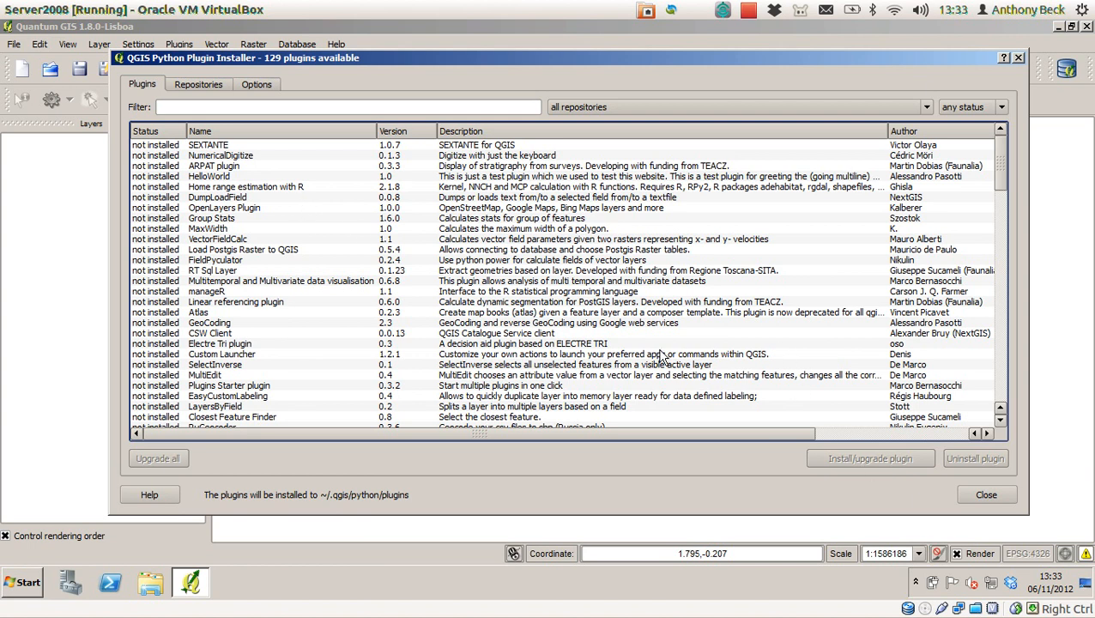
Step: Filter the plugin list with 'goog' and install the OpenLayers Plugin
{"action": "left_click", "coordinate": [347, 107]}
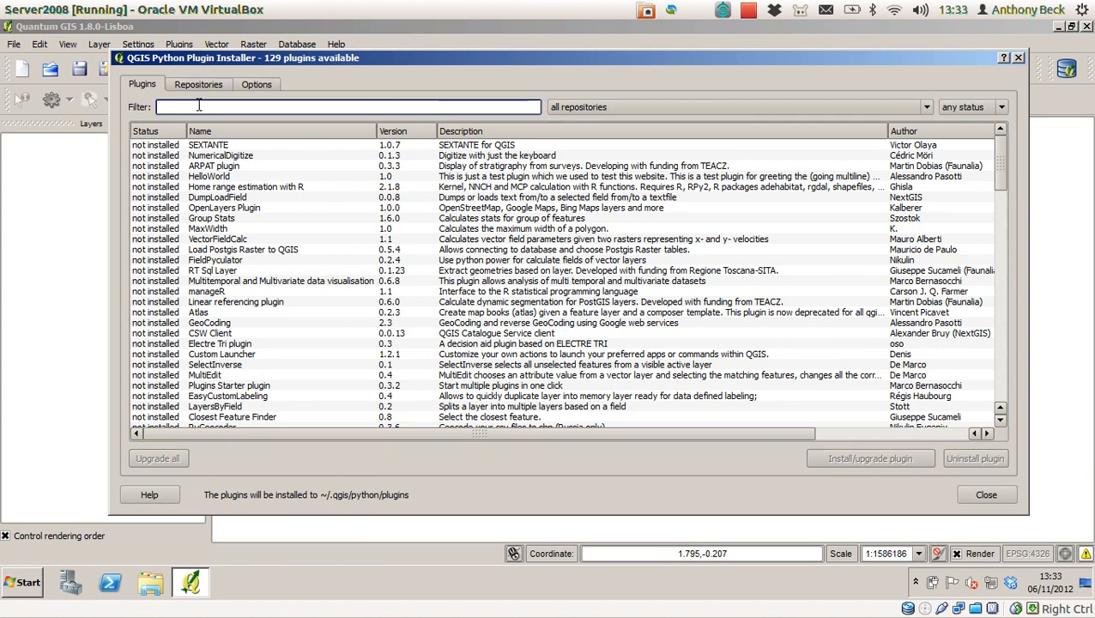
{"action": "type", "text": "goog"}
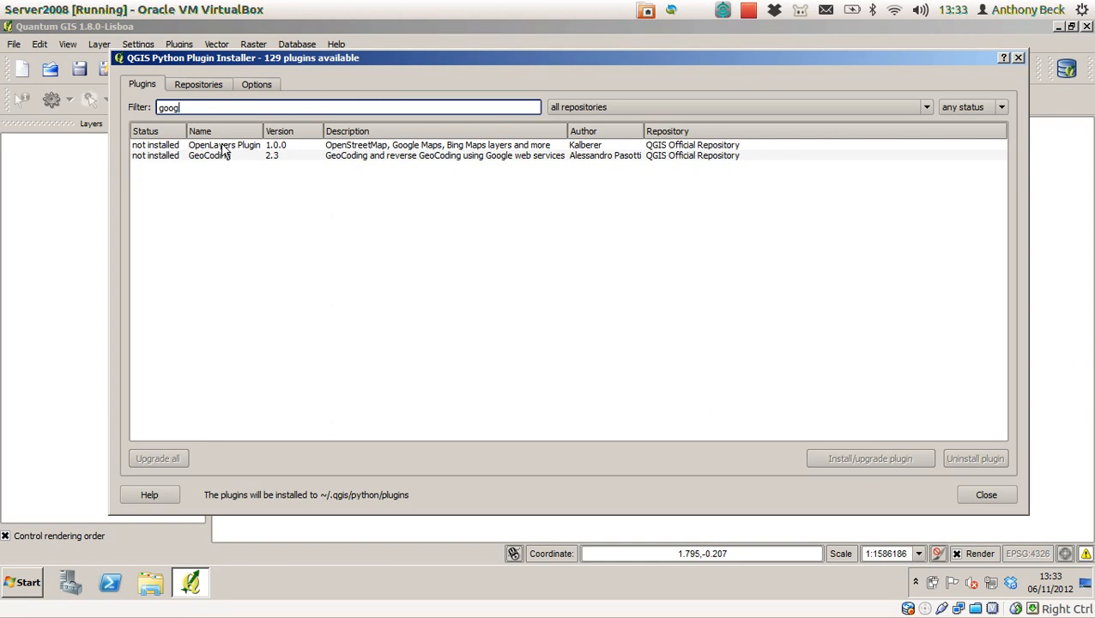
{"action": "left_click", "coordinate": [225, 145]}
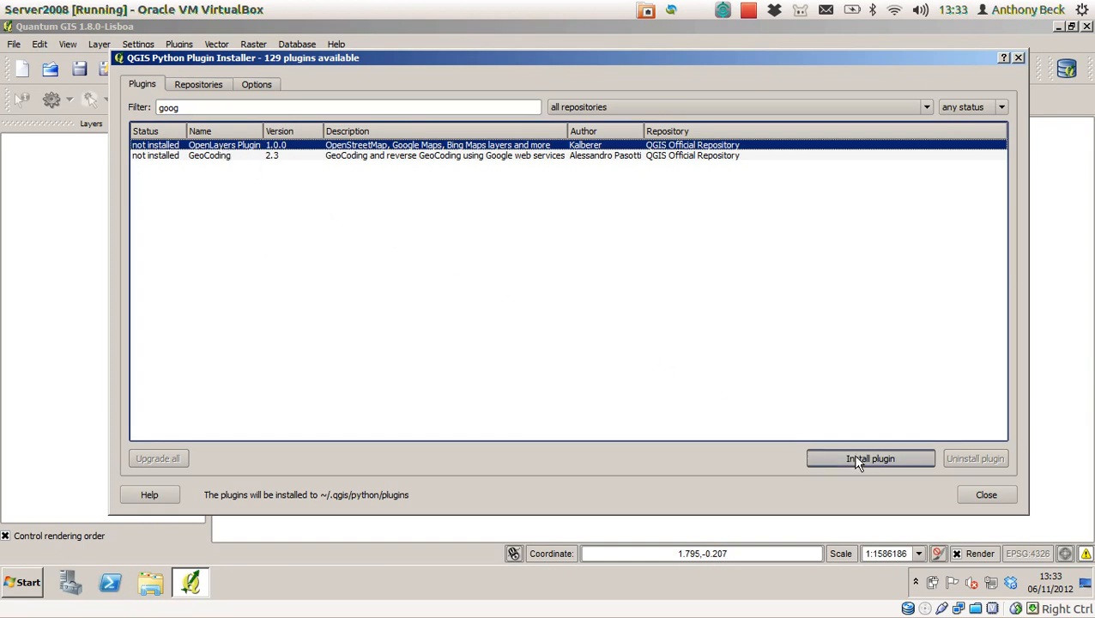
{"action": "left_click", "coordinate": [869, 457]}
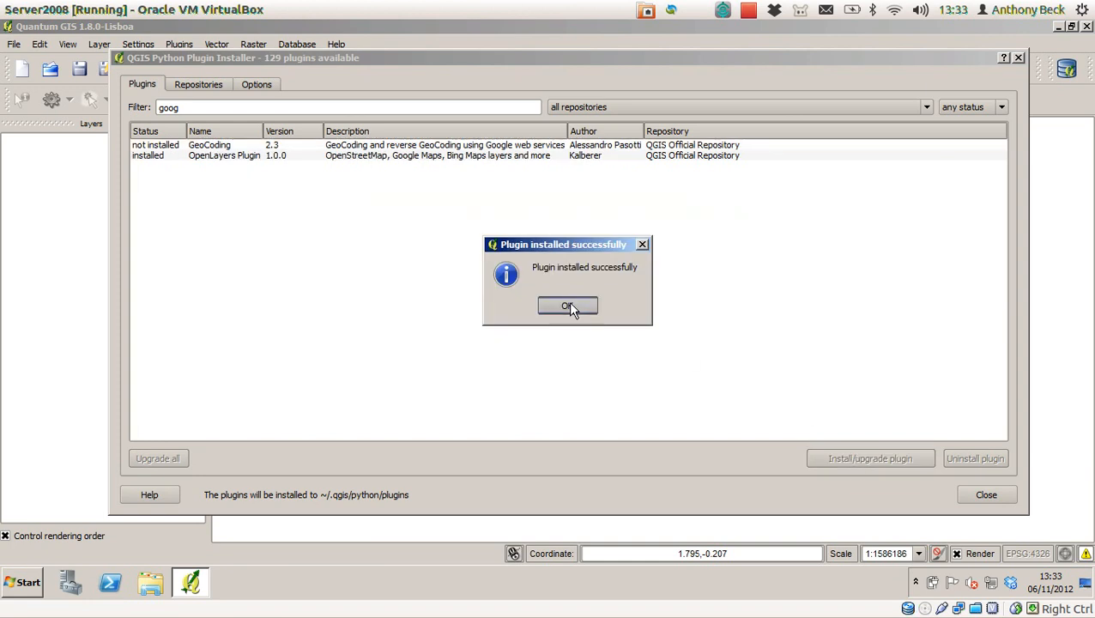
Step: Dismiss the install success notice and clear the 'goog' filter to list all 129 plugins
{"action": "left_click", "coordinate": [566, 305]}
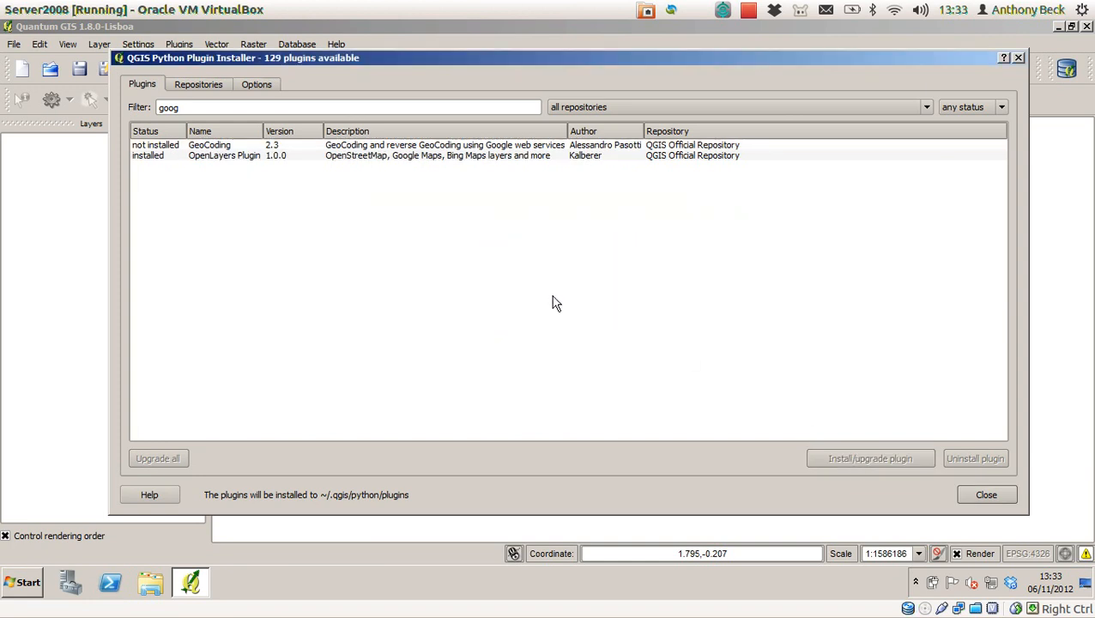
{"action": "triple_click", "coordinate": [346, 107]}
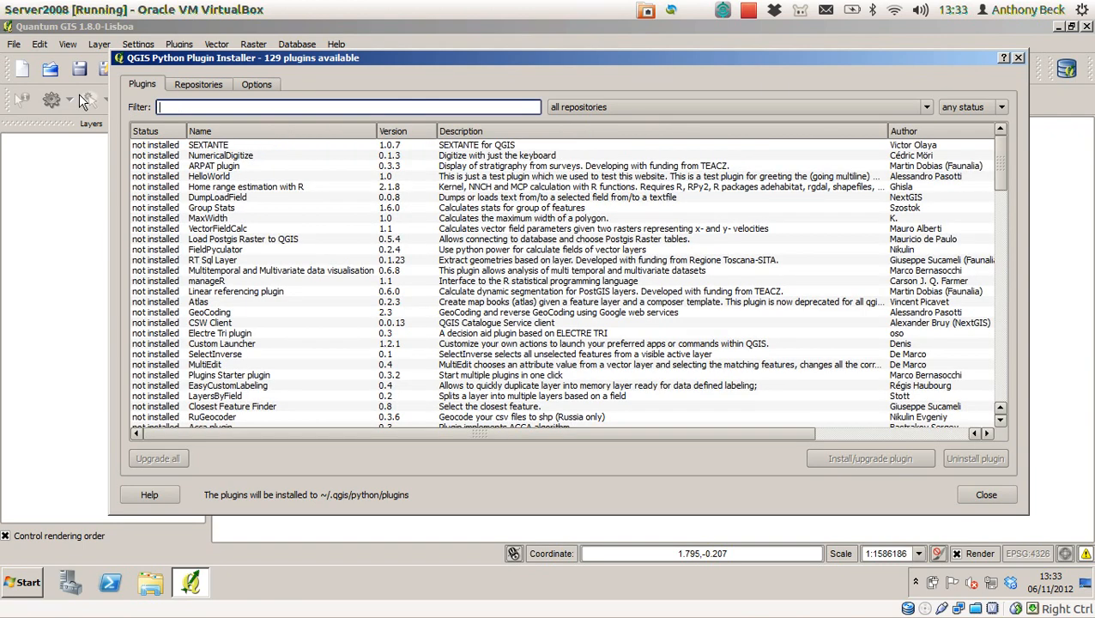
{"action": "mouse_move", "coordinate": [158, 137]}
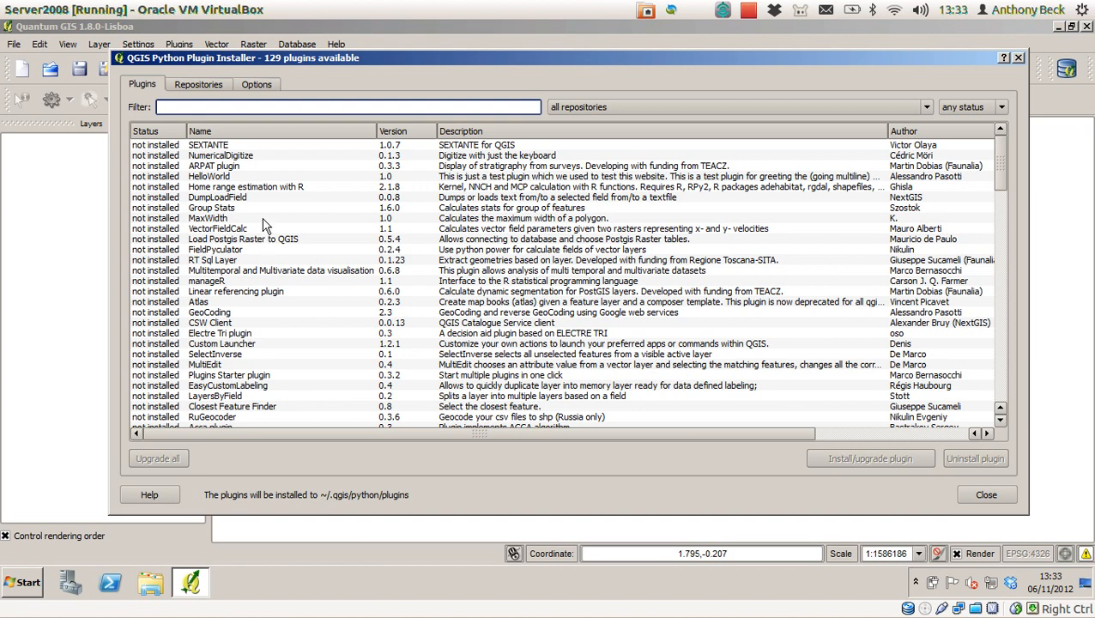
{"action": "left_click", "coordinate": [258, 185]}
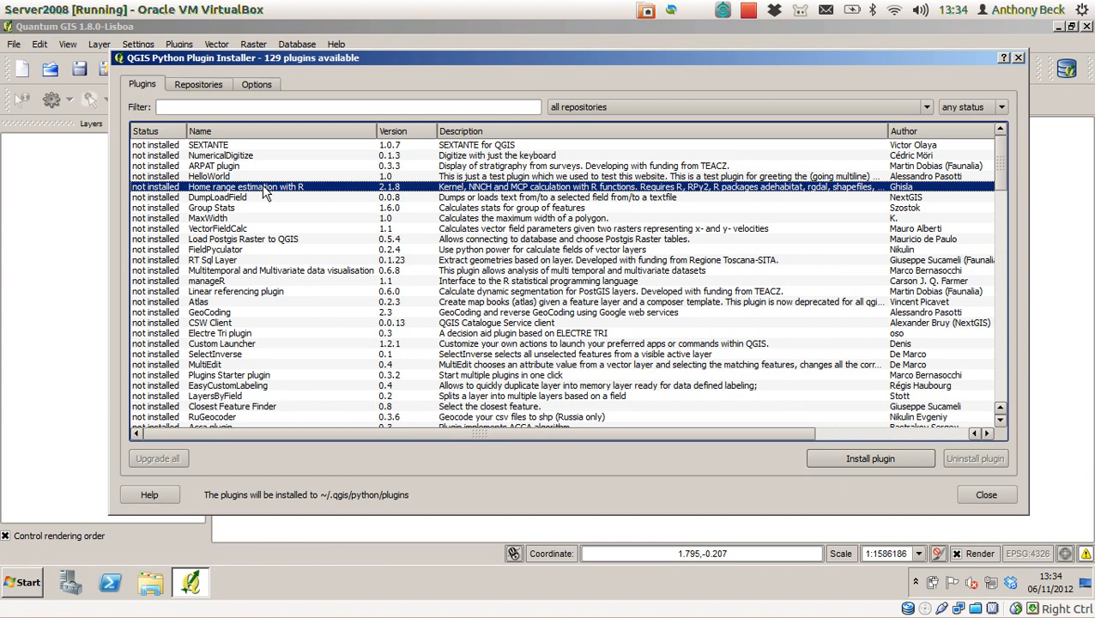
{"action": "mouse_move", "coordinate": [381, 248]}
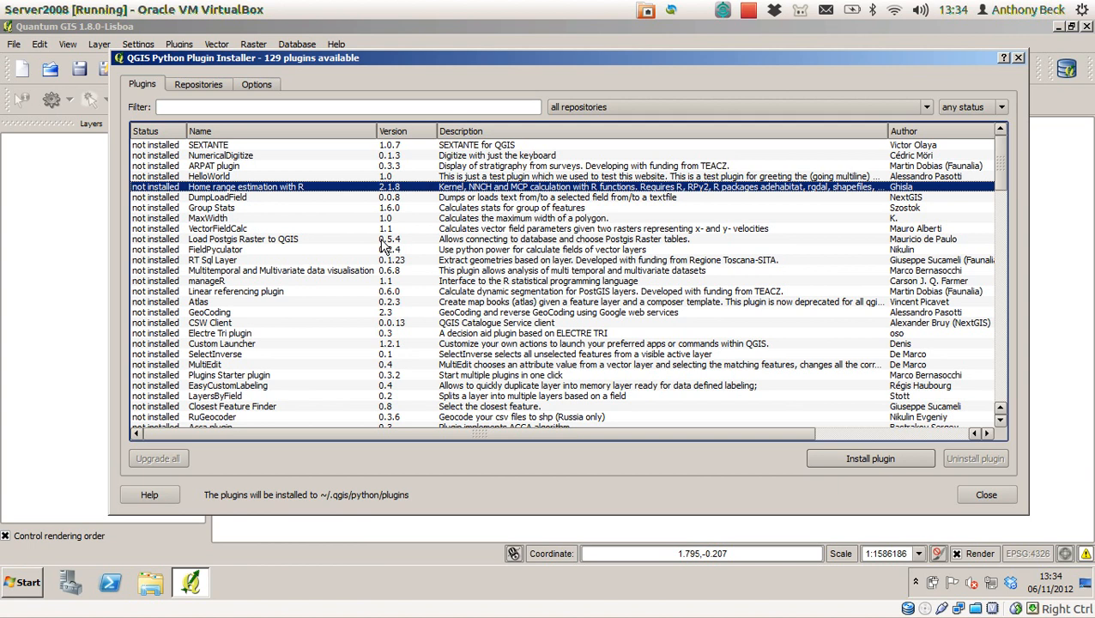
{"action": "mouse_move", "coordinate": [965, 490]}
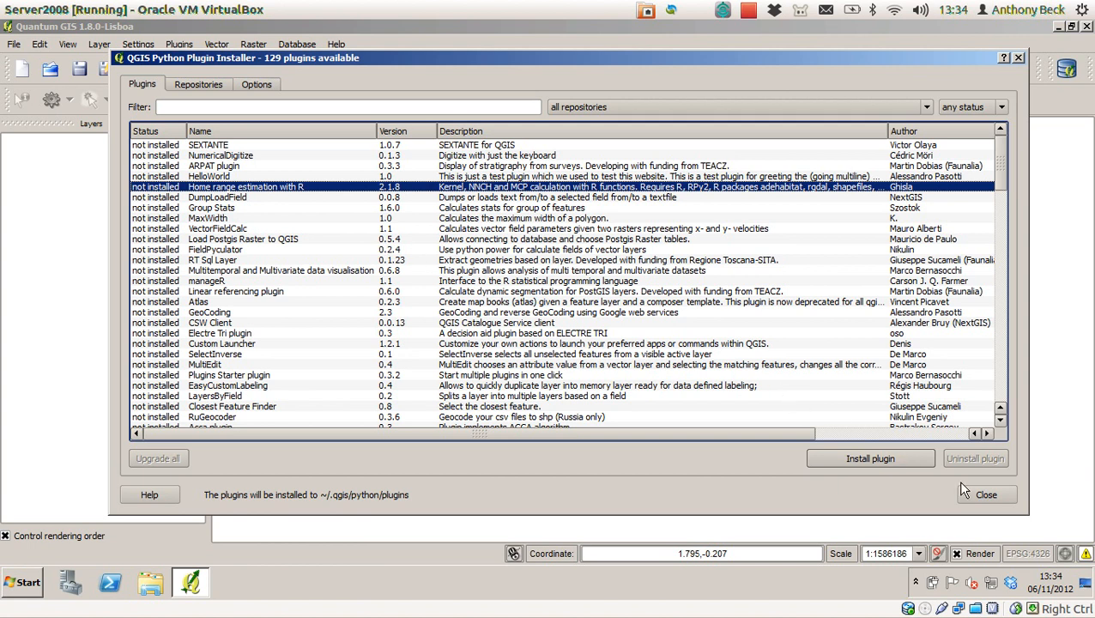
Step: Close the Plugin Installer and bring up Manage Plugins from the Plugins menu
{"action": "left_click", "coordinate": [985, 494]}
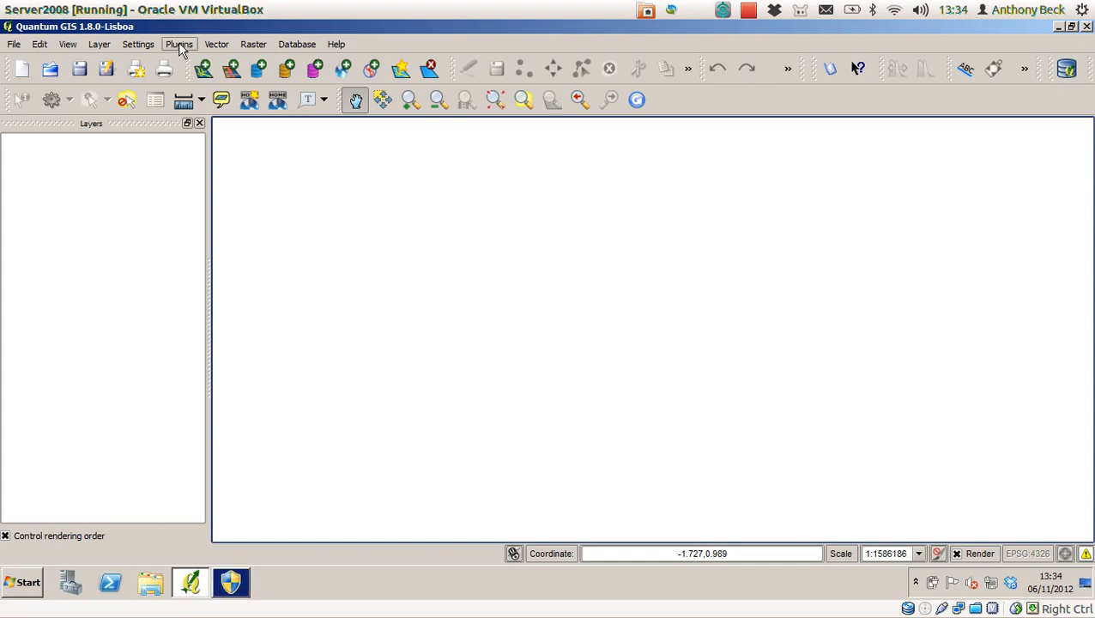
{"action": "left_click", "coordinate": [178, 44]}
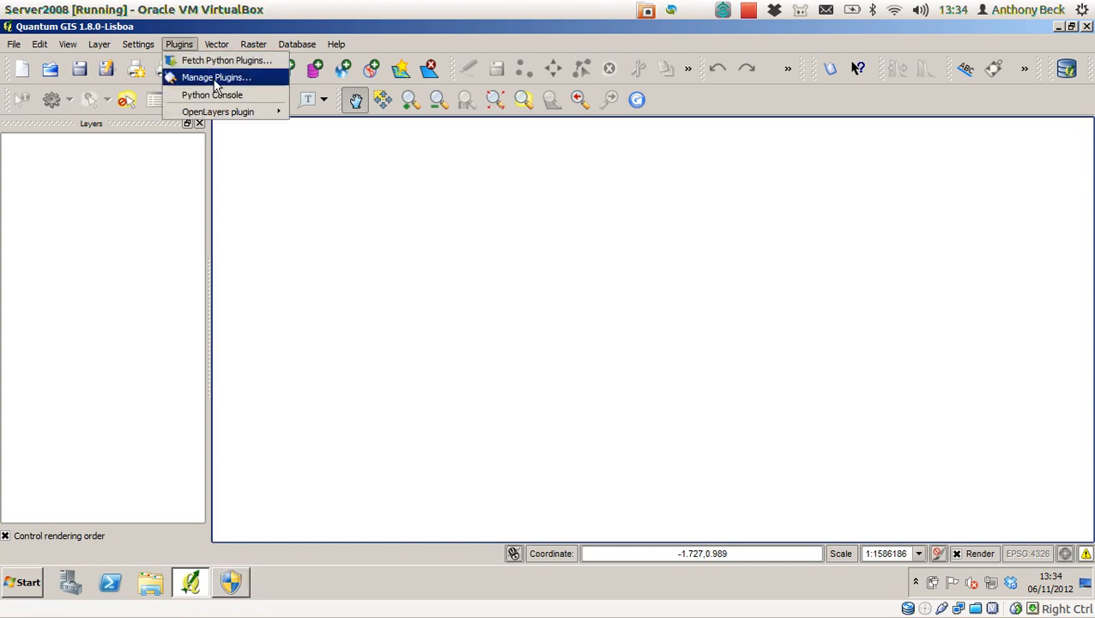
{"action": "left_click", "coordinate": [217, 77]}
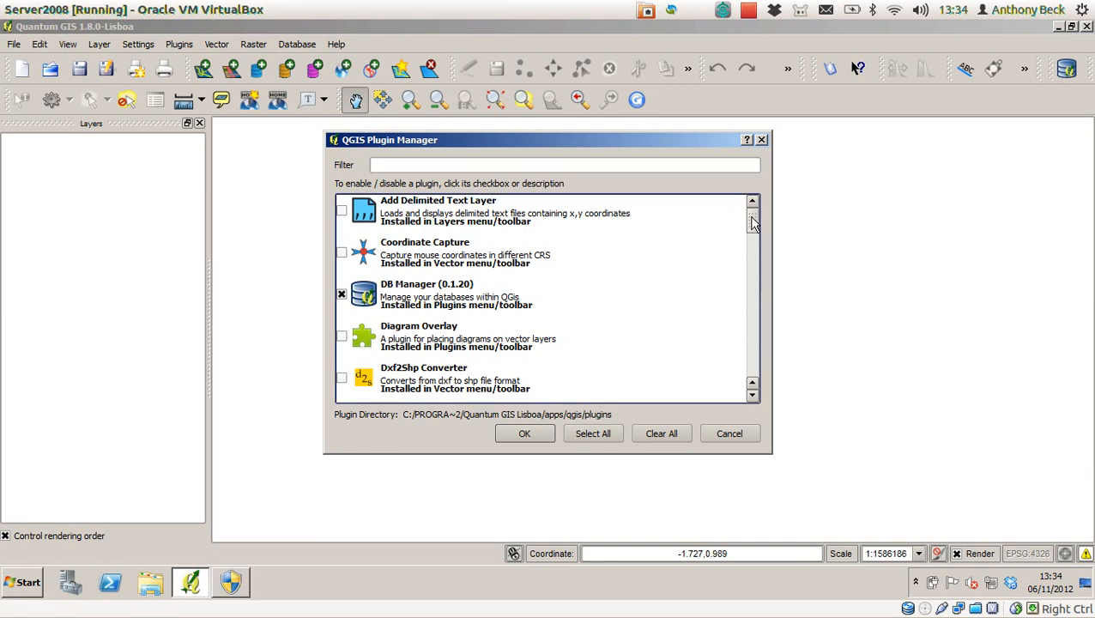
Step: Tick GPS Tools, GRASS, Georeferencer GDAL, Heatmap and OpenStreetMap in Plugin Manager and confirm with OK
{"action": "scroll", "scroll_direction": "down", "scroll_amount": 3}
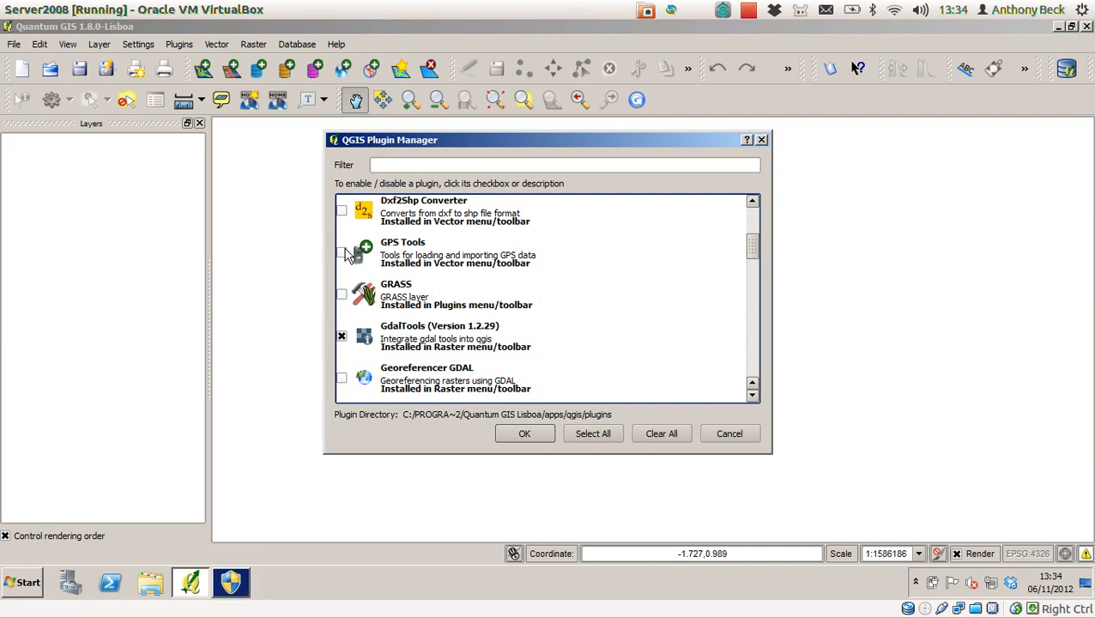
{"action": "left_click", "coordinate": [342, 252]}
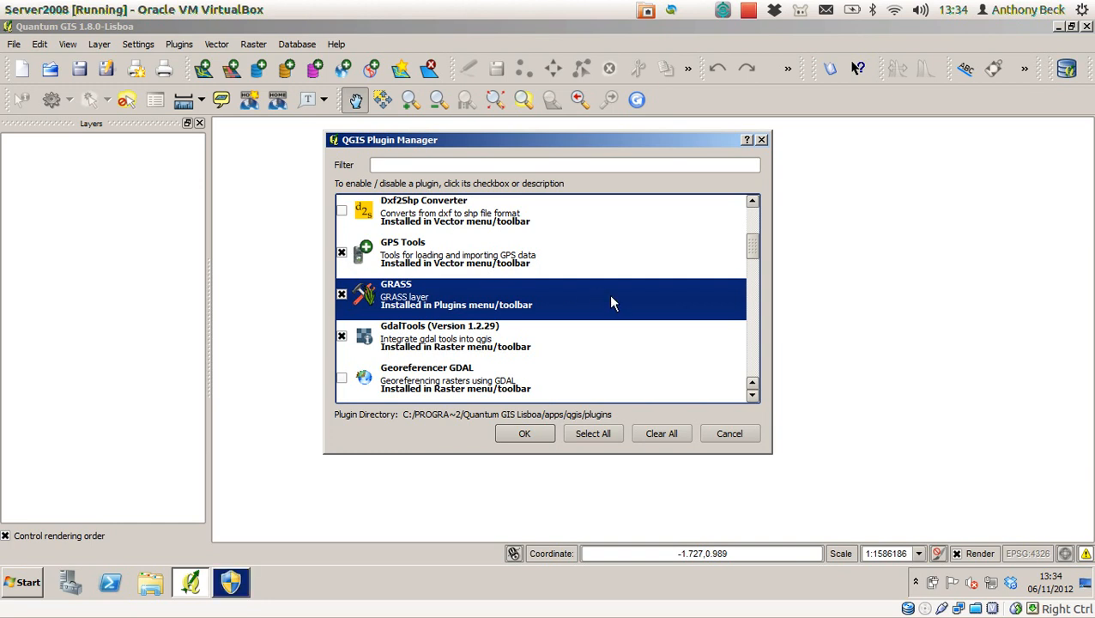
{"action": "scroll", "scroll_direction": "down", "scroll_amount": 3}
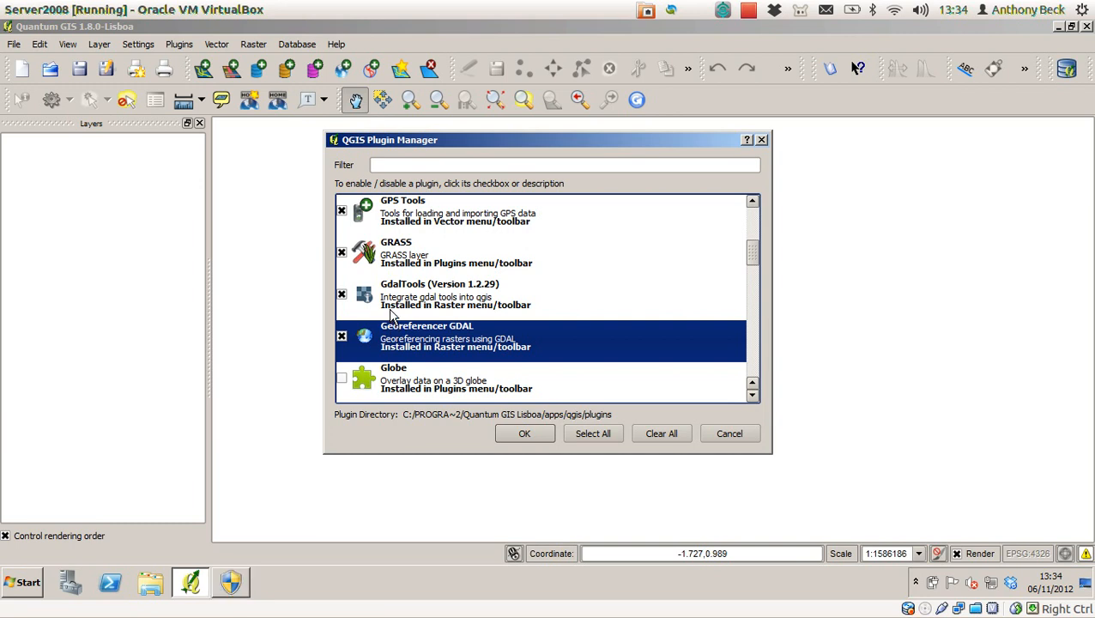
{"action": "mouse_move", "coordinate": [416, 311]}
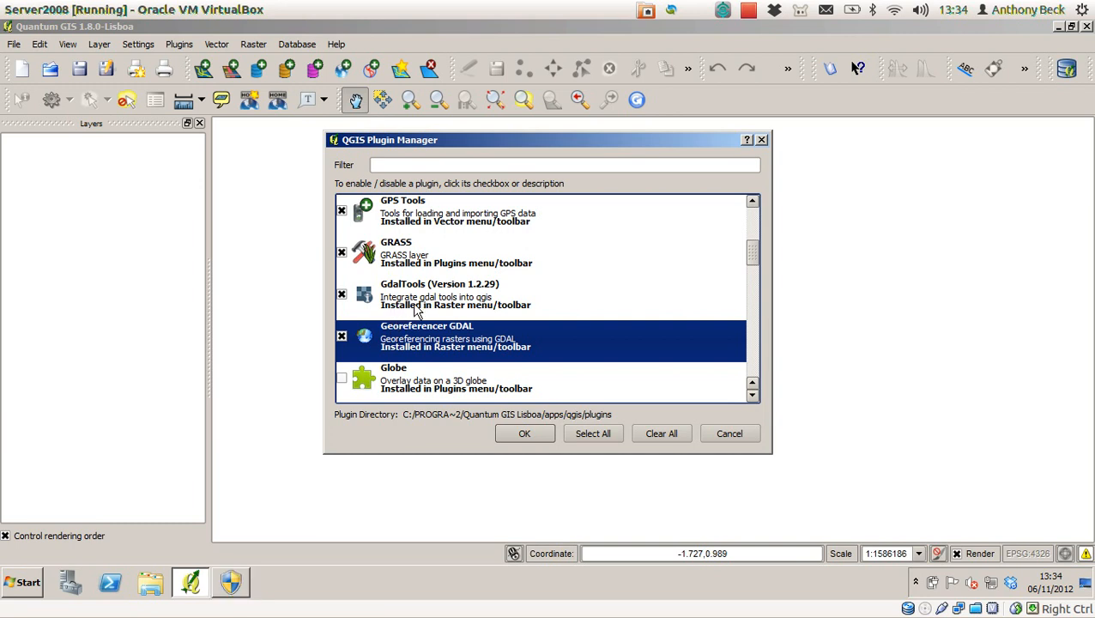
{"action": "mouse_move", "coordinate": [453, 309]}
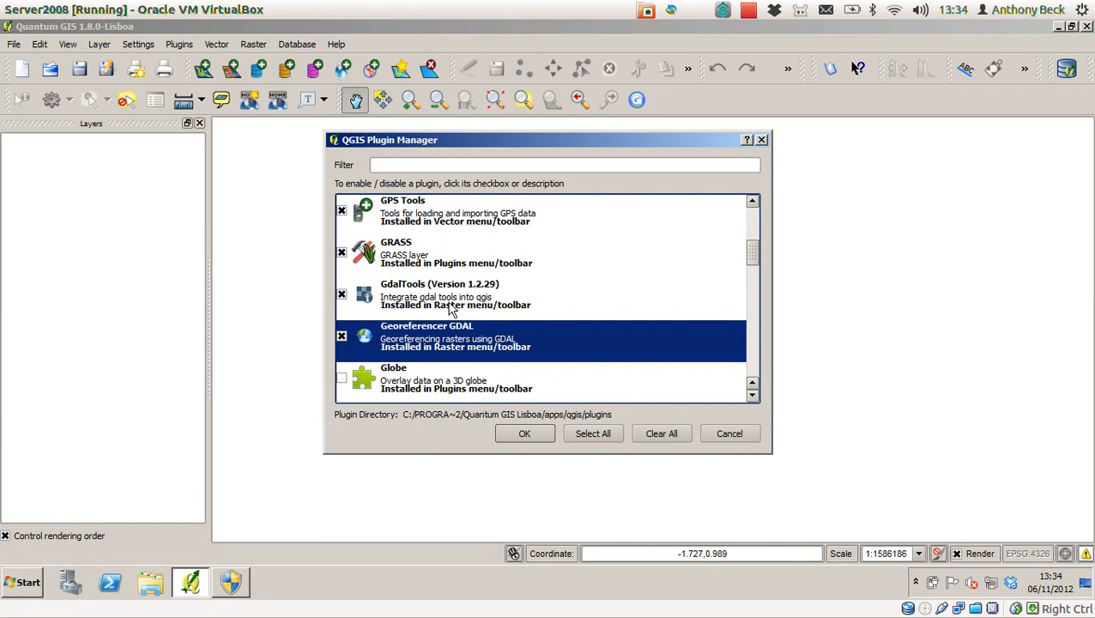
{"action": "mouse_move", "coordinate": [794, 283]}
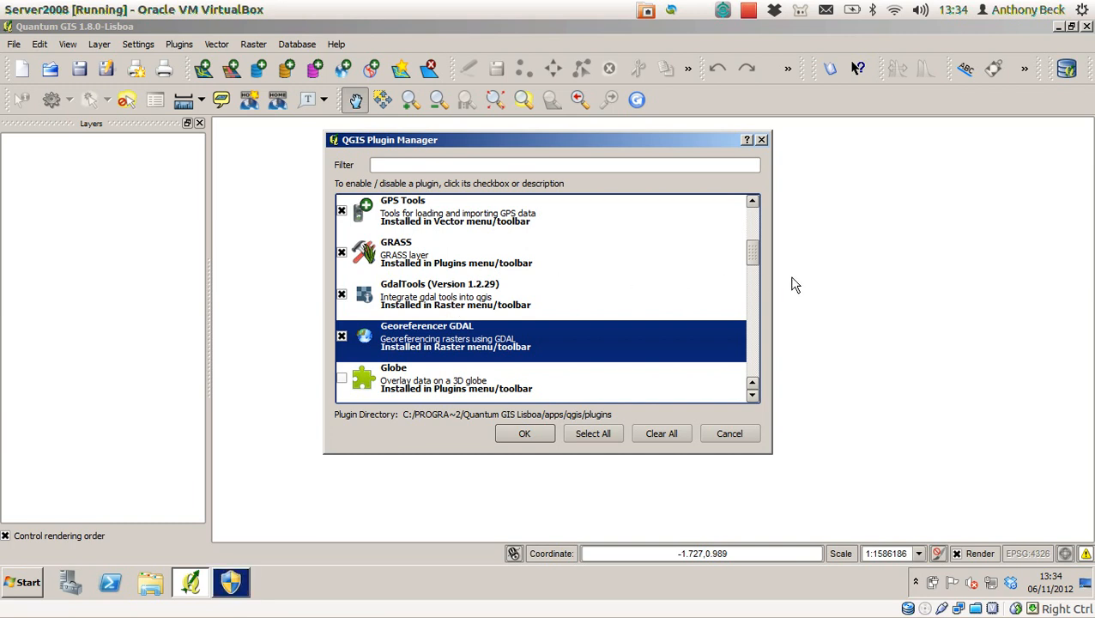
{"action": "scroll", "scroll_direction": "down", "scroll_amount": 3}
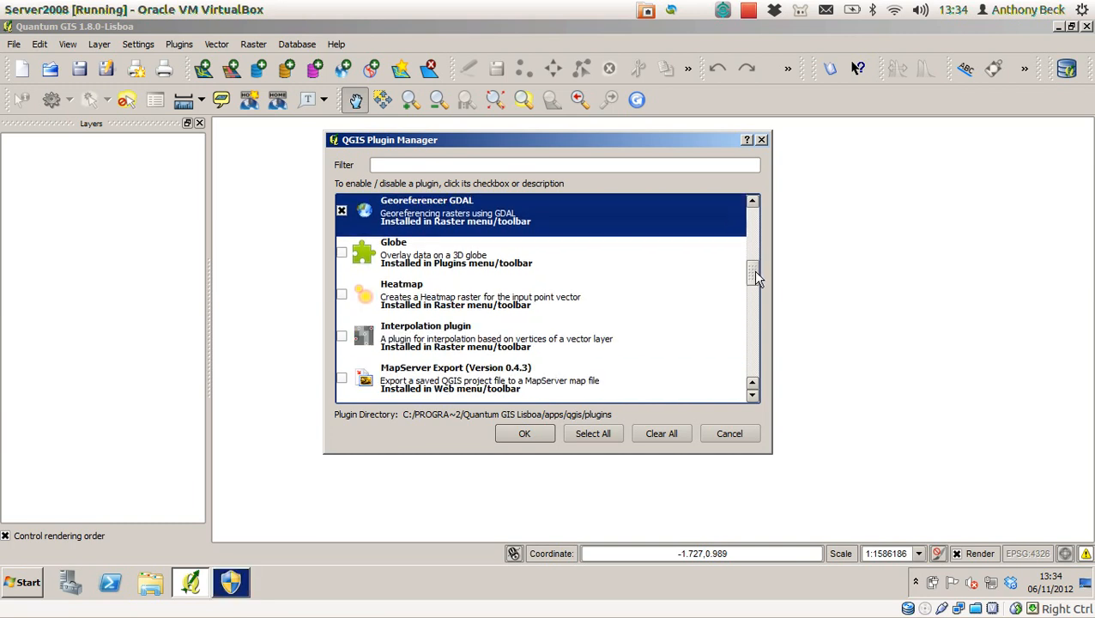
{"action": "scroll", "scroll_direction": "down", "scroll_amount": 3}
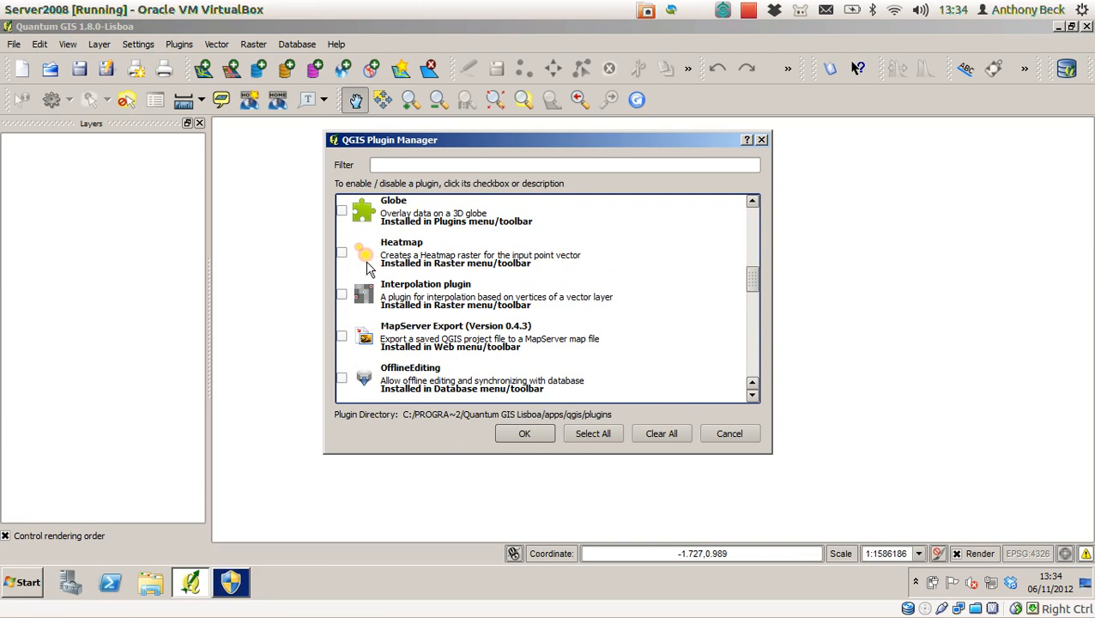
{"action": "left_click", "coordinate": [342, 250]}
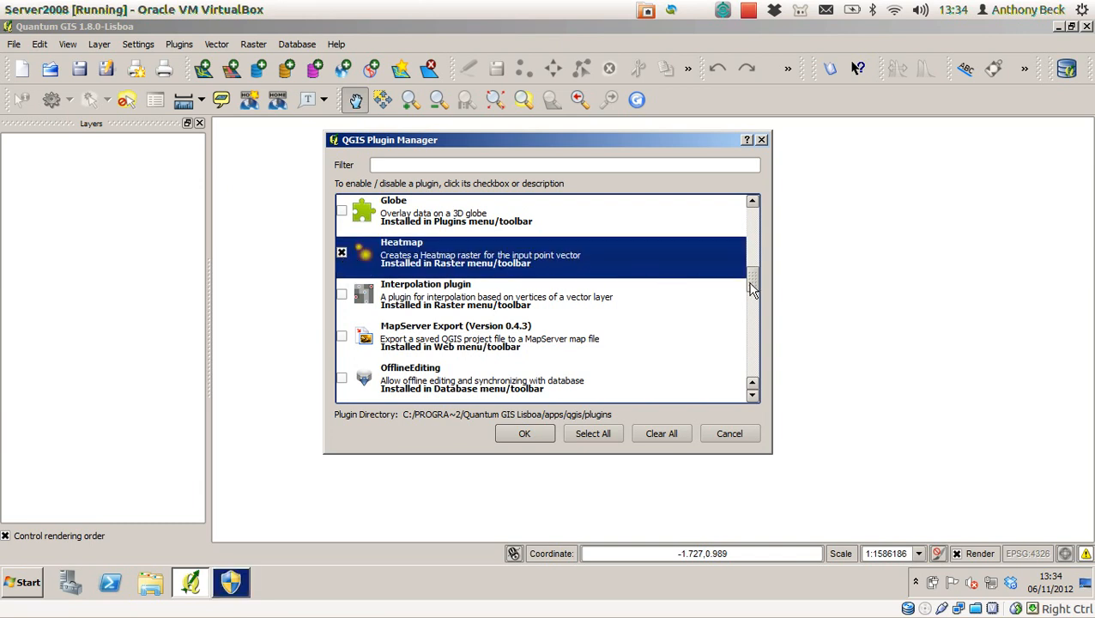
{"action": "scroll", "scroll_direction": "down", "scroll_amount": 3}
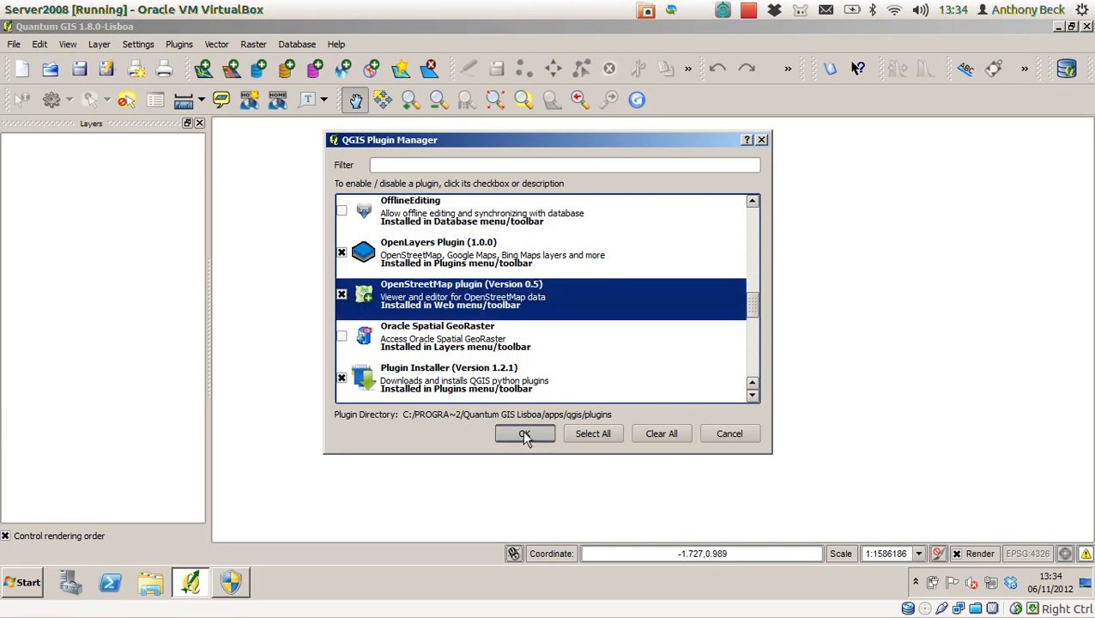
{"action": "left_click", "coordinate": [525, 432]}
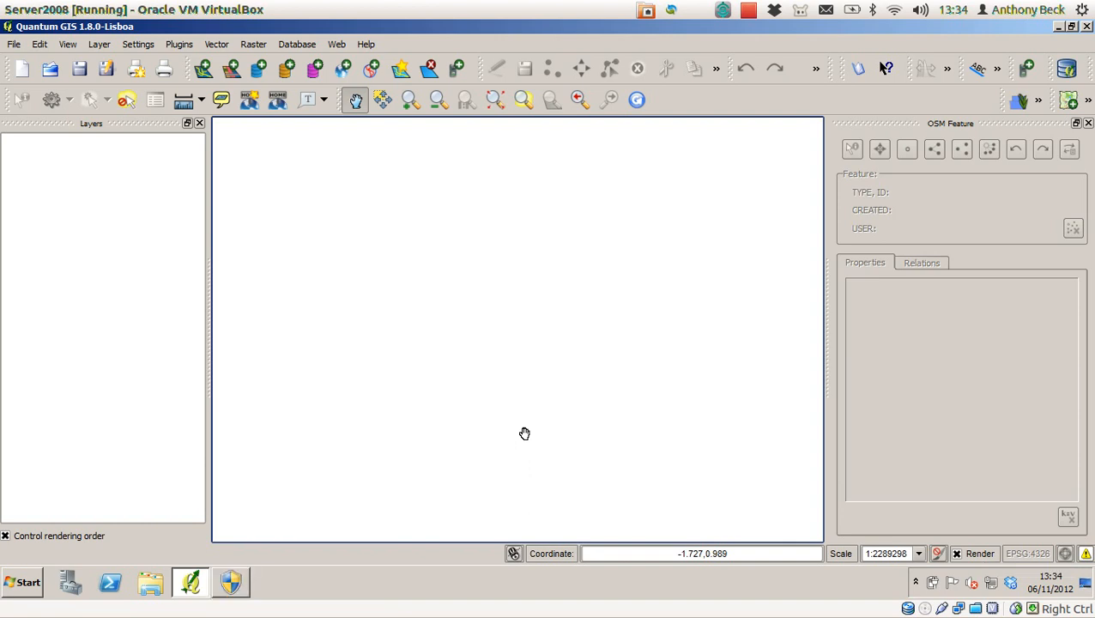
{"action": "mouse_move", "coordinate": [992, 189]}
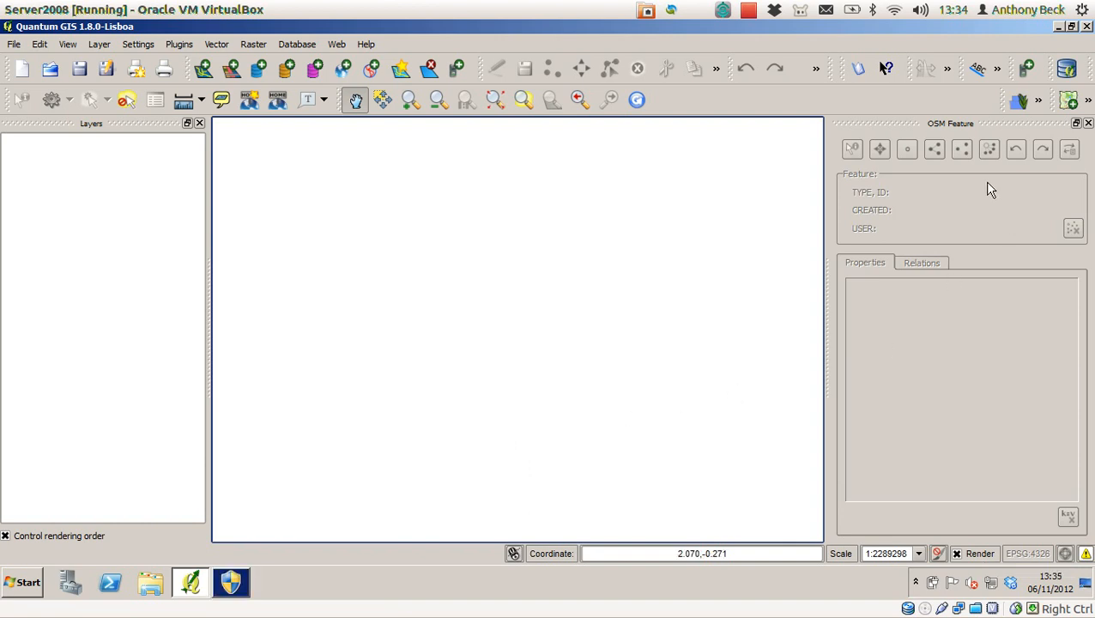
{"action": "mouse_move", "coordinate": [919, 328]}
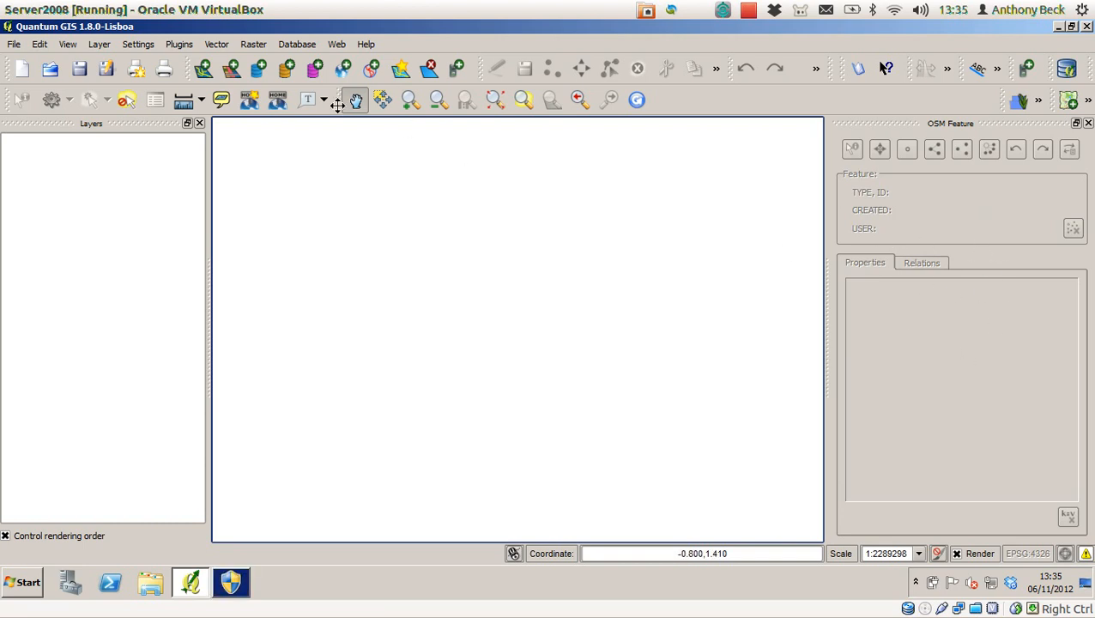
Step: Browse the Database and Raster menus to confirm Georeferencer and Heatmap entries appear
{"action": "left_click", "coordinate": [252, 45]}
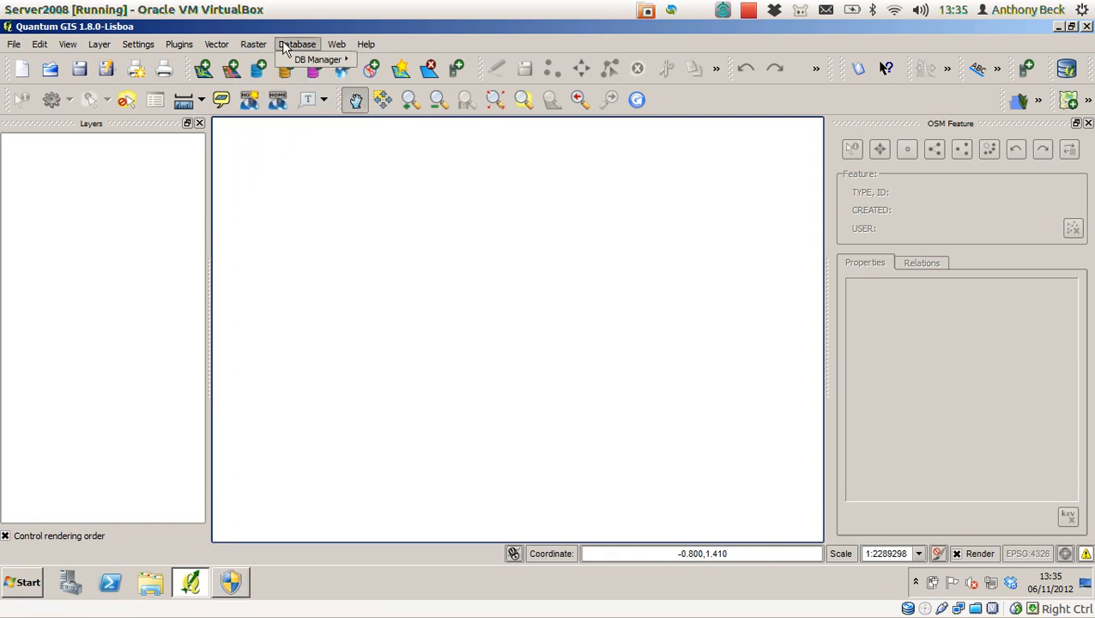
{"action": "left_click", "coordinate": [255, 45]}
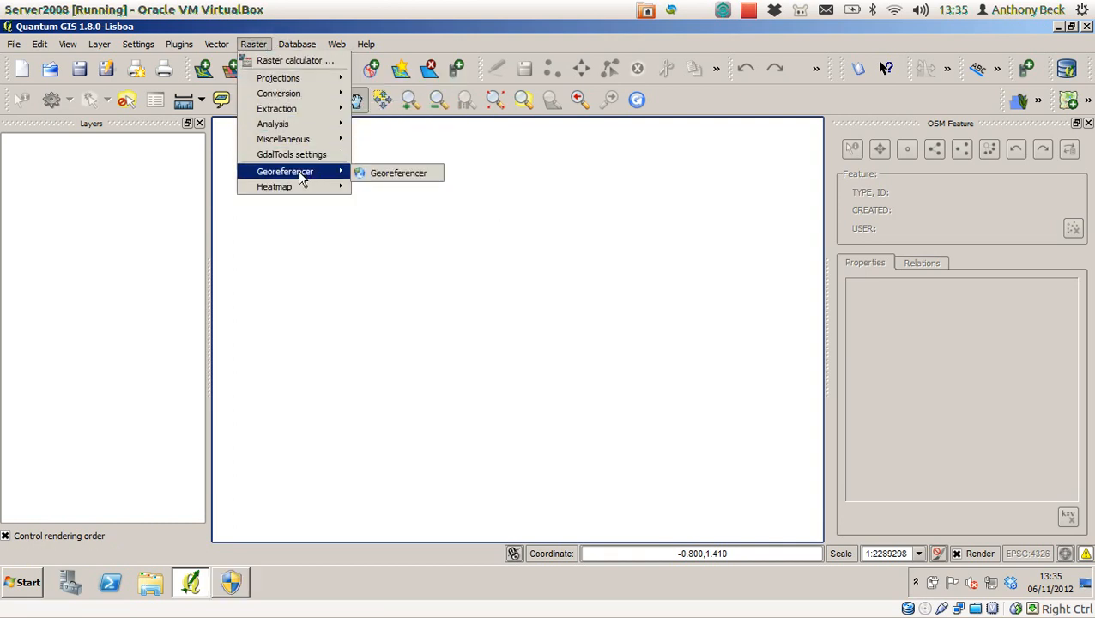